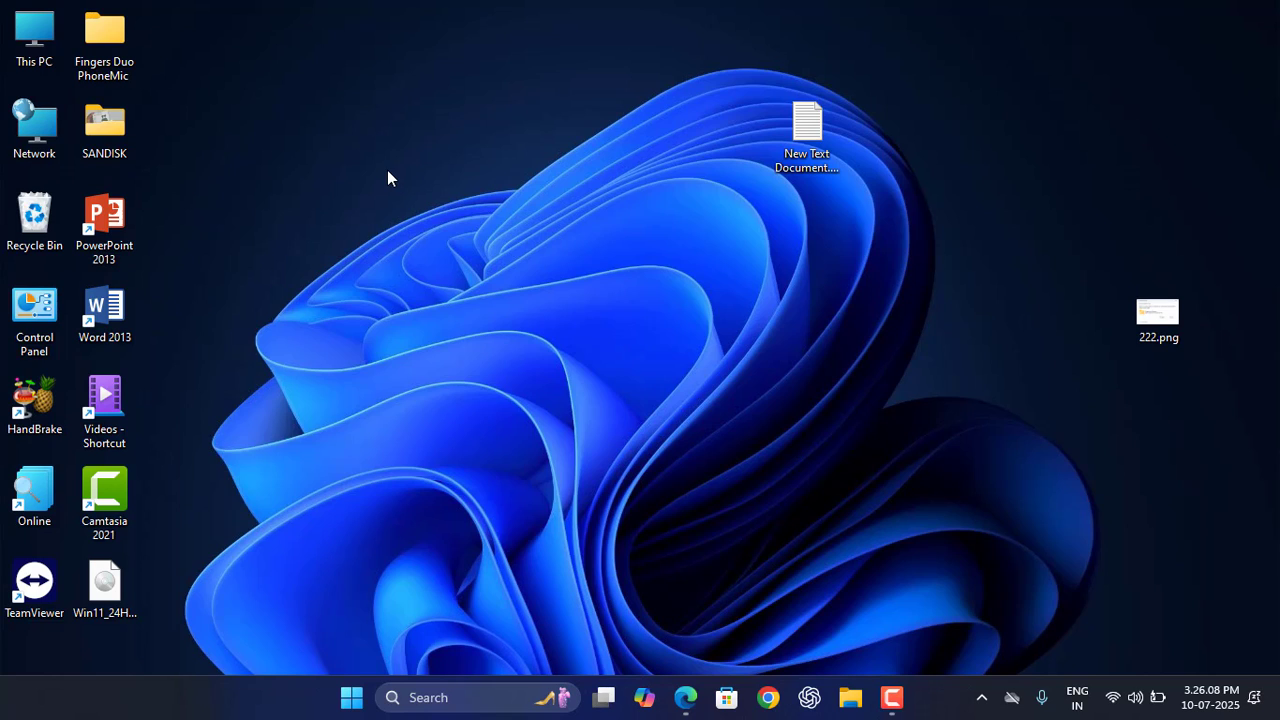
mouse_move(684, 696)
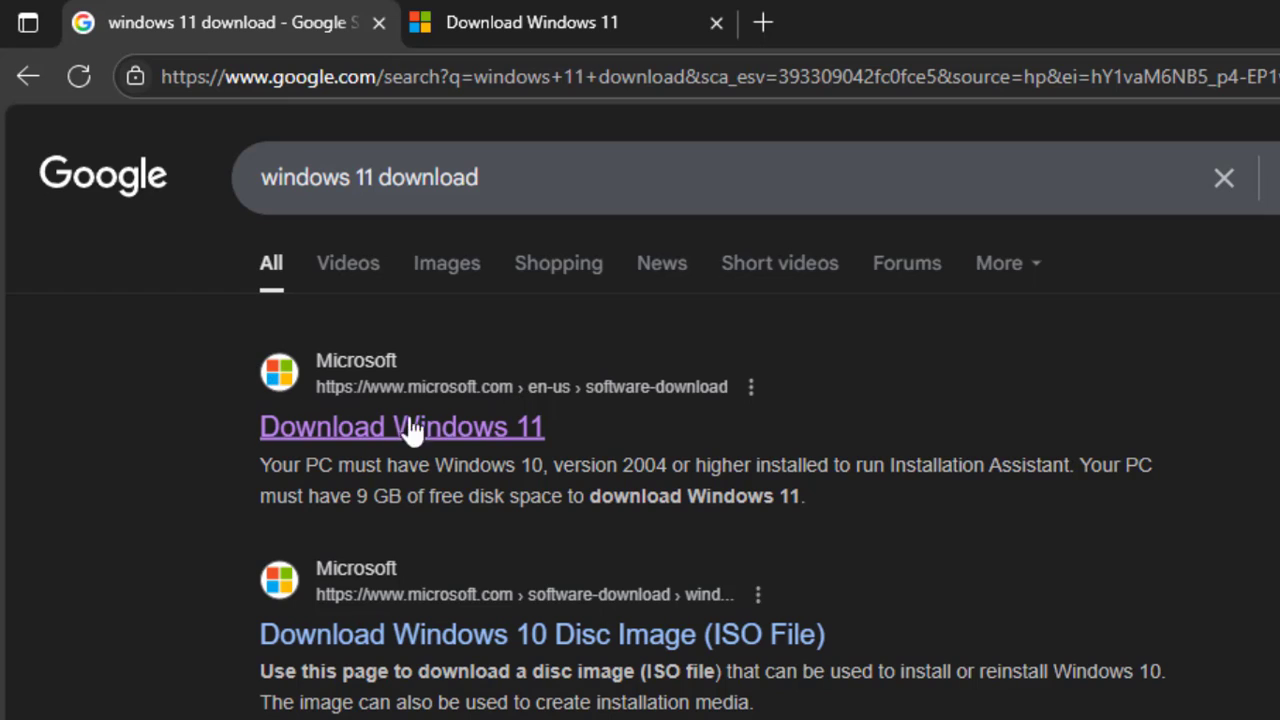
mouse_move(392, 440)
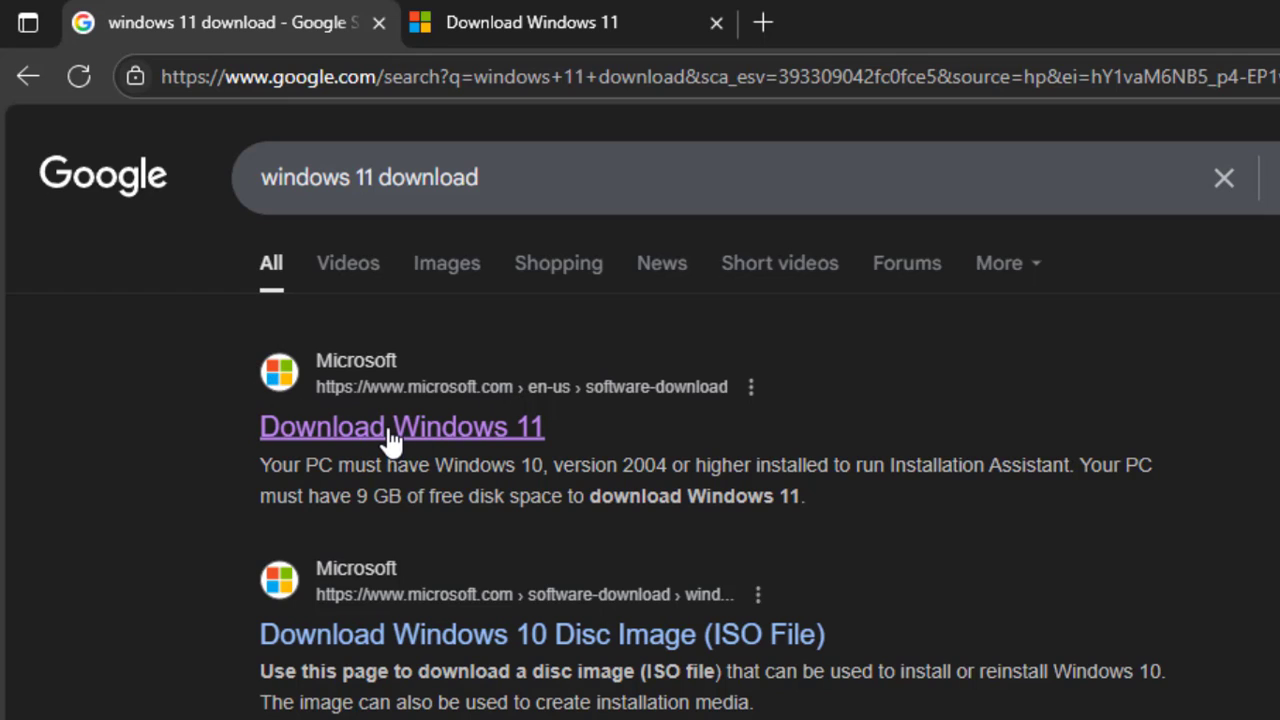
mouse_move(500, 388)
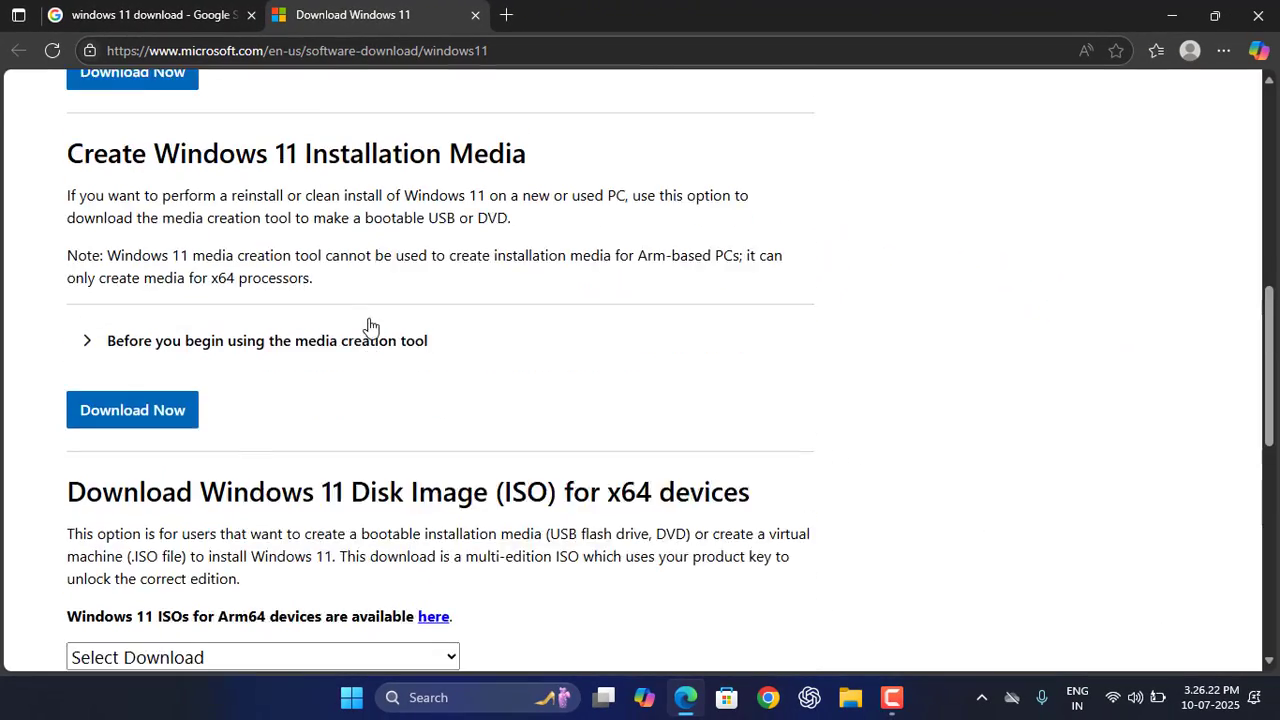
Step: Scroll the download page to the Windows 11 Disk Image (ISO) for x64 devices section
scroll(up, 3)
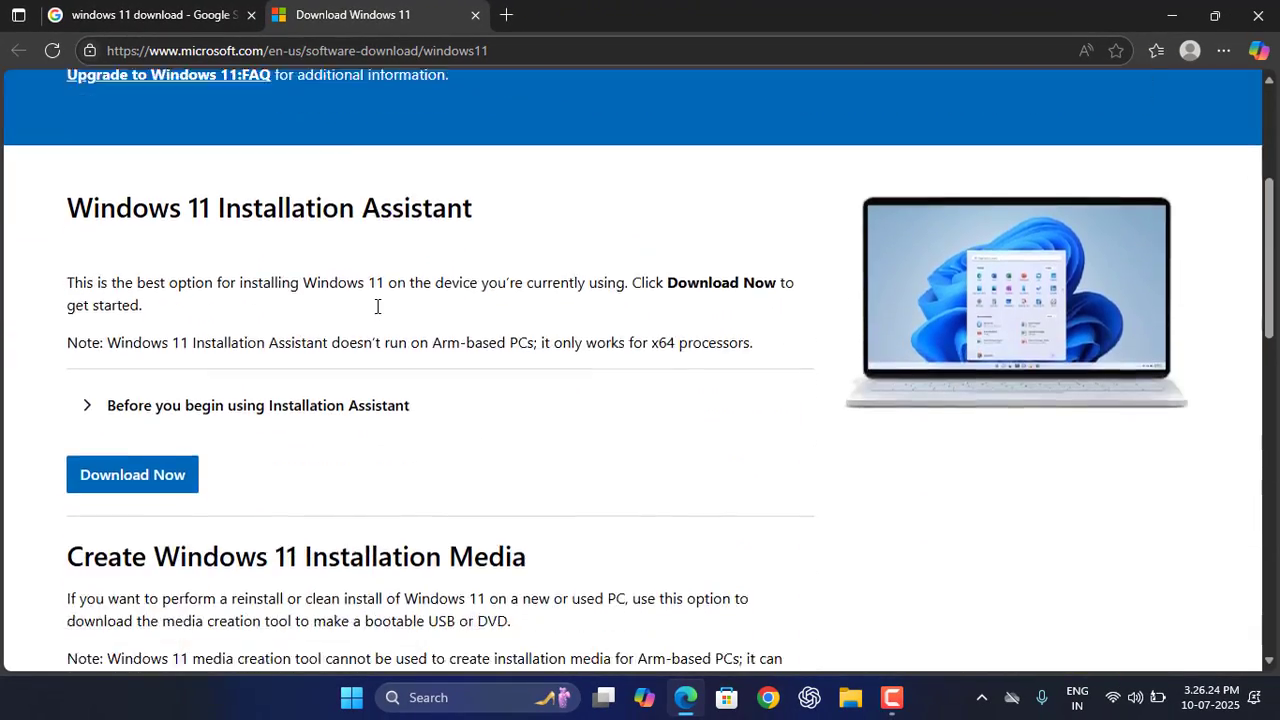
scroll(down, 3)
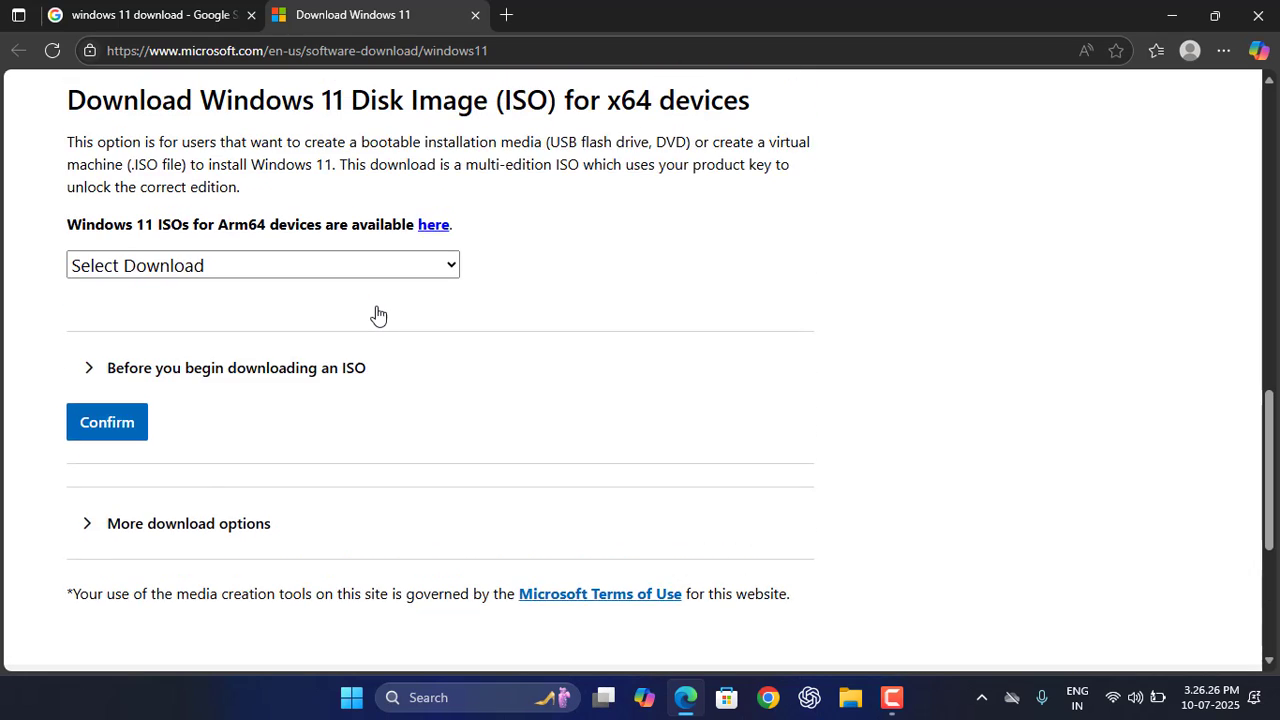
scroll(up, 3)
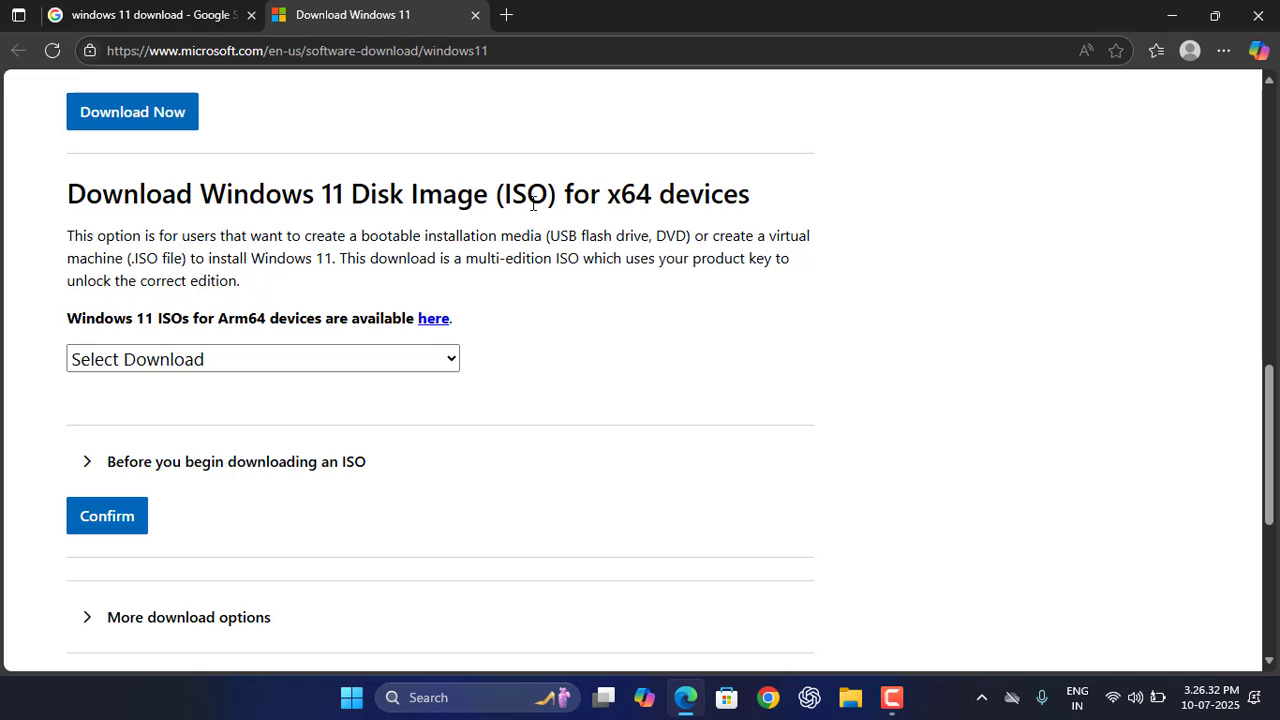
mouse_move(332, 644)
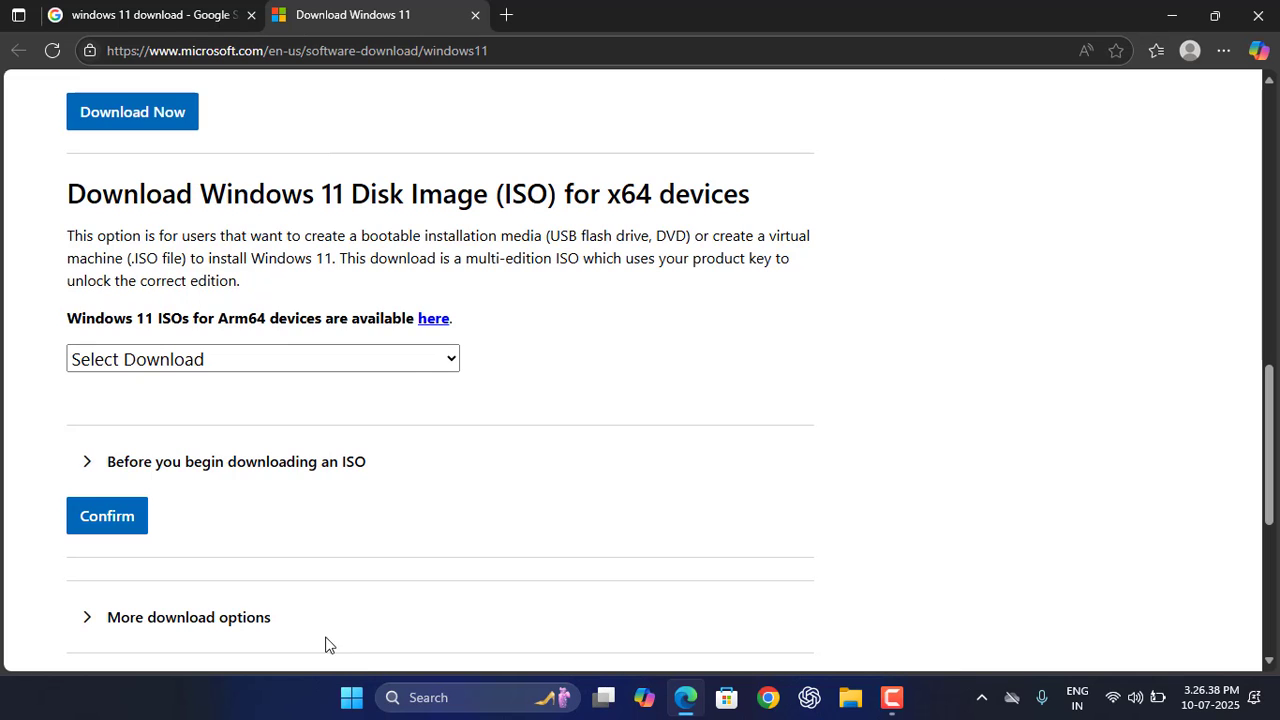
click(352, 696)
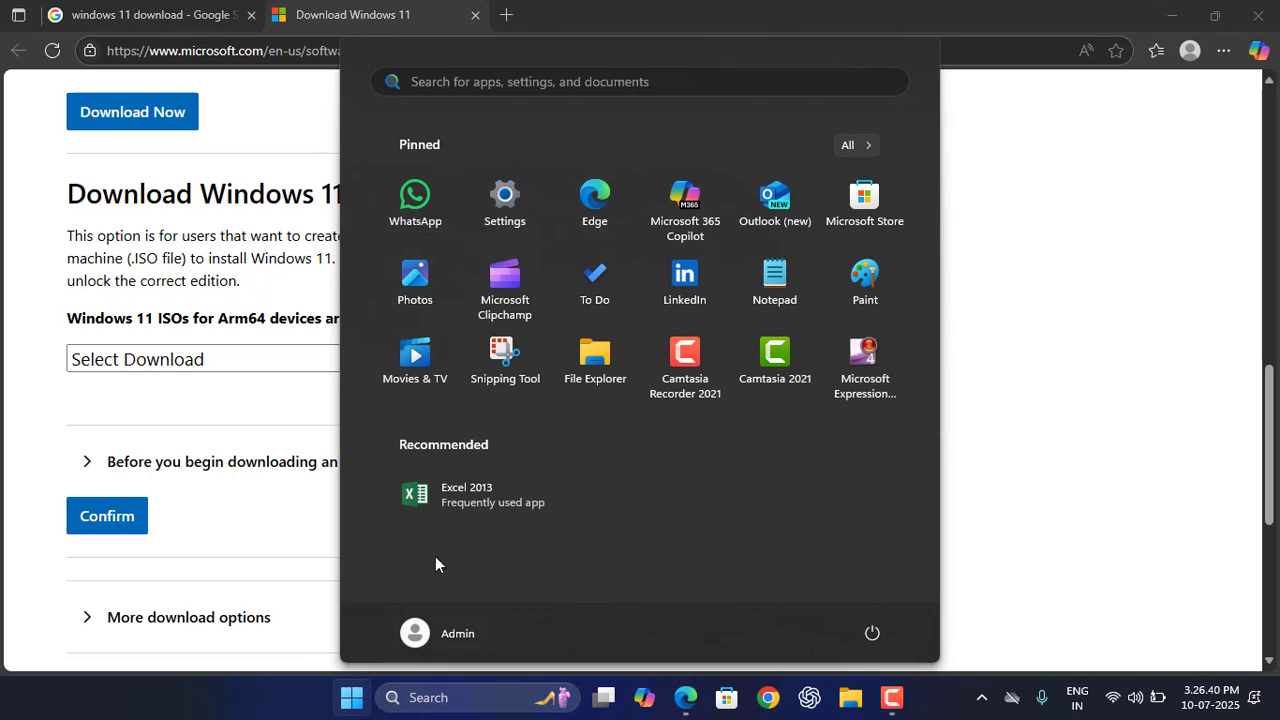
click(504, 194)
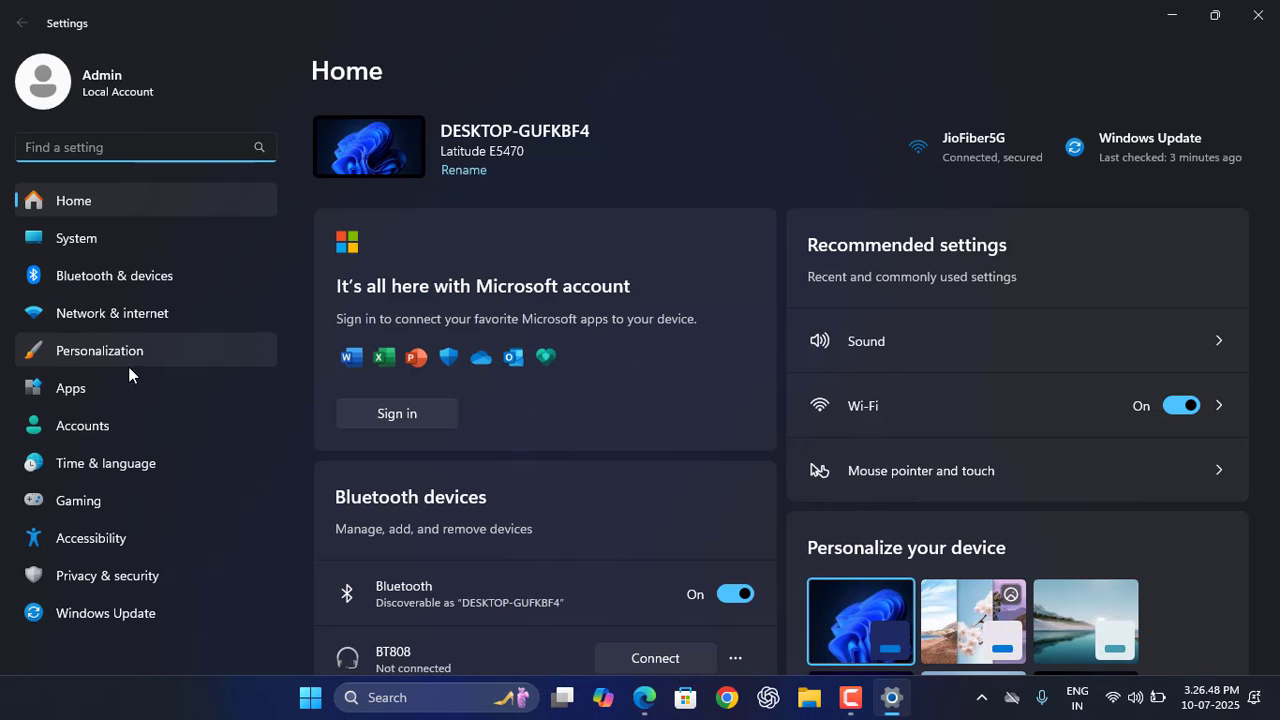
click(106, 462)
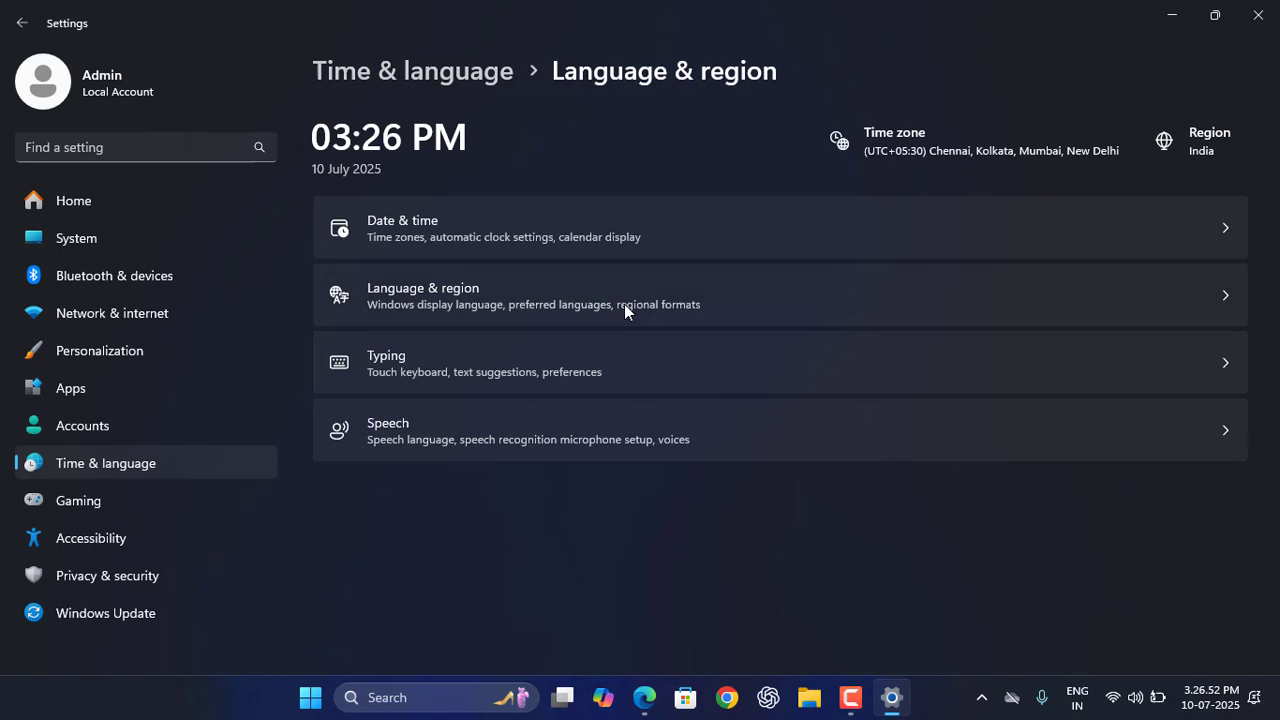
click(620, 296)
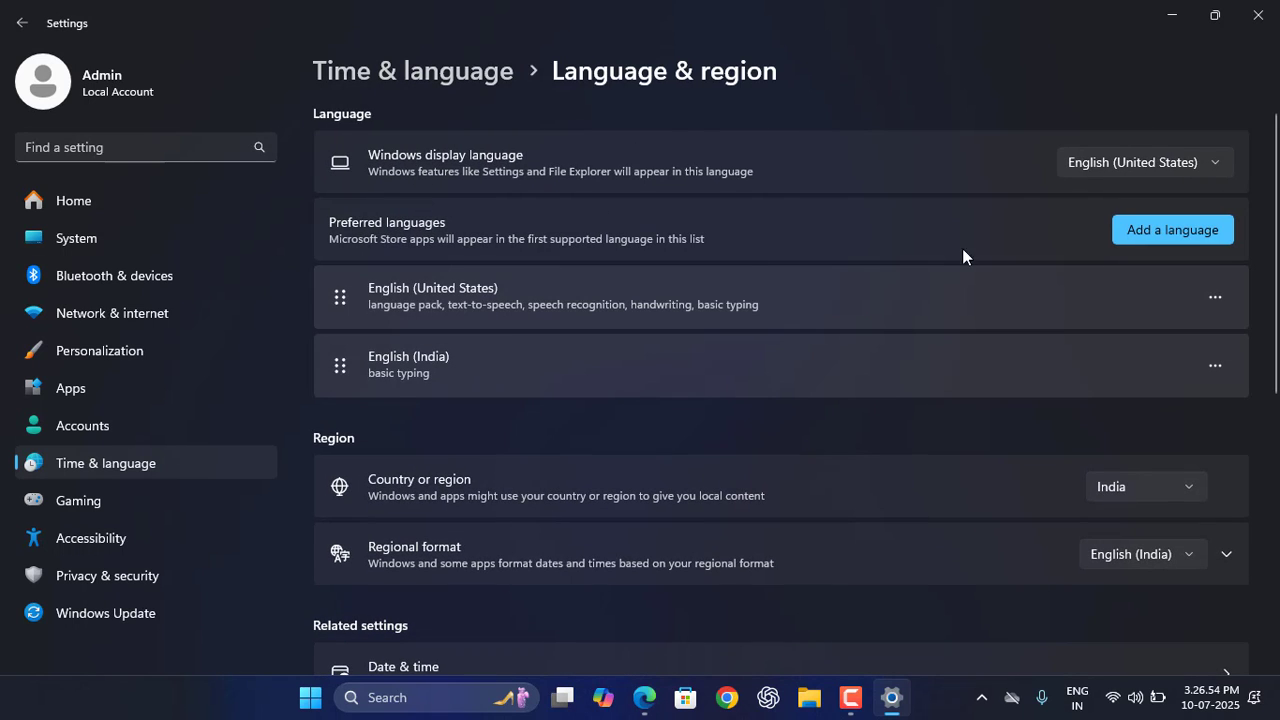
mouse_move(1116, 178)
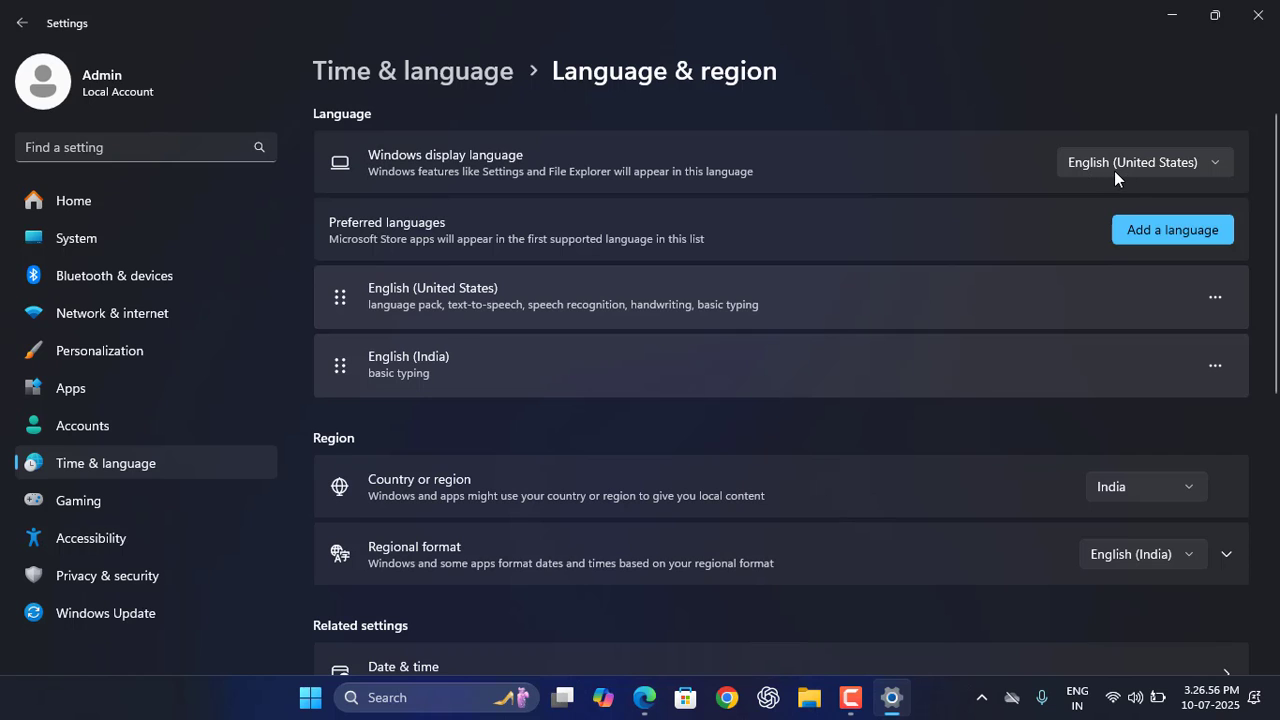
mouse_move(1258, 16)
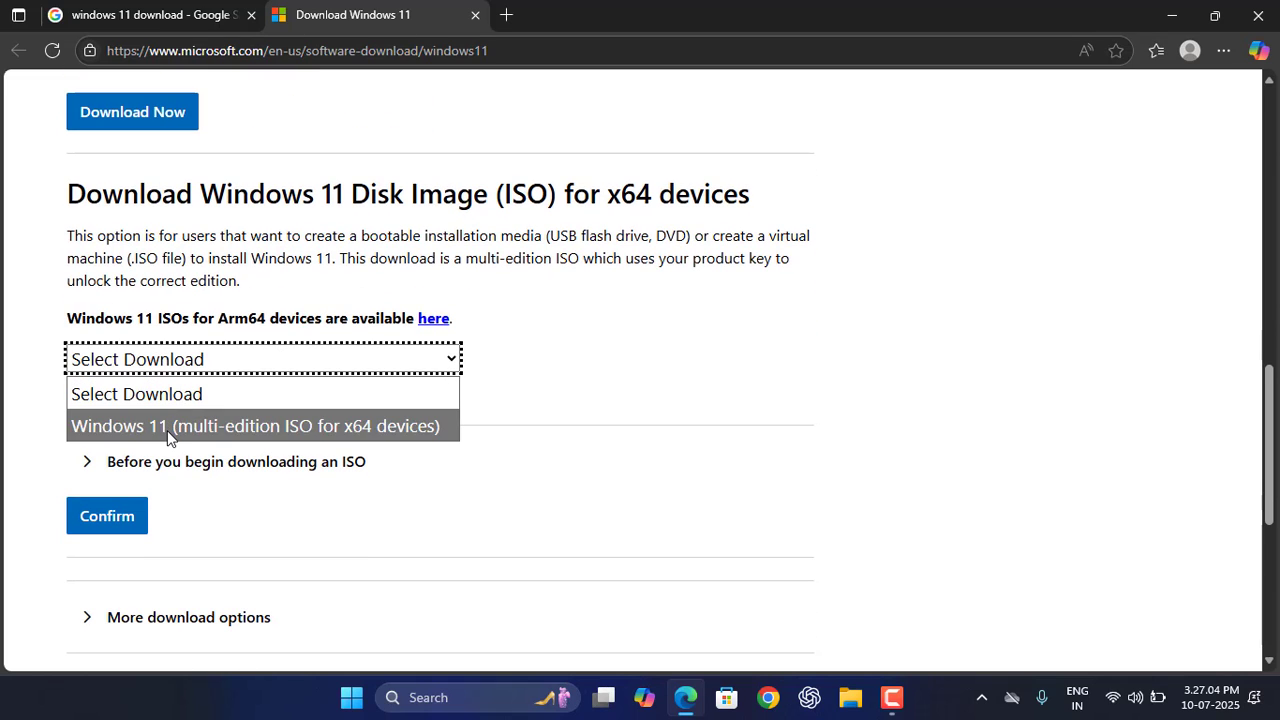
Step: Choose the Windows 11 multi-edition ISO for x64 devices edition and confirm it
click(254, 424)
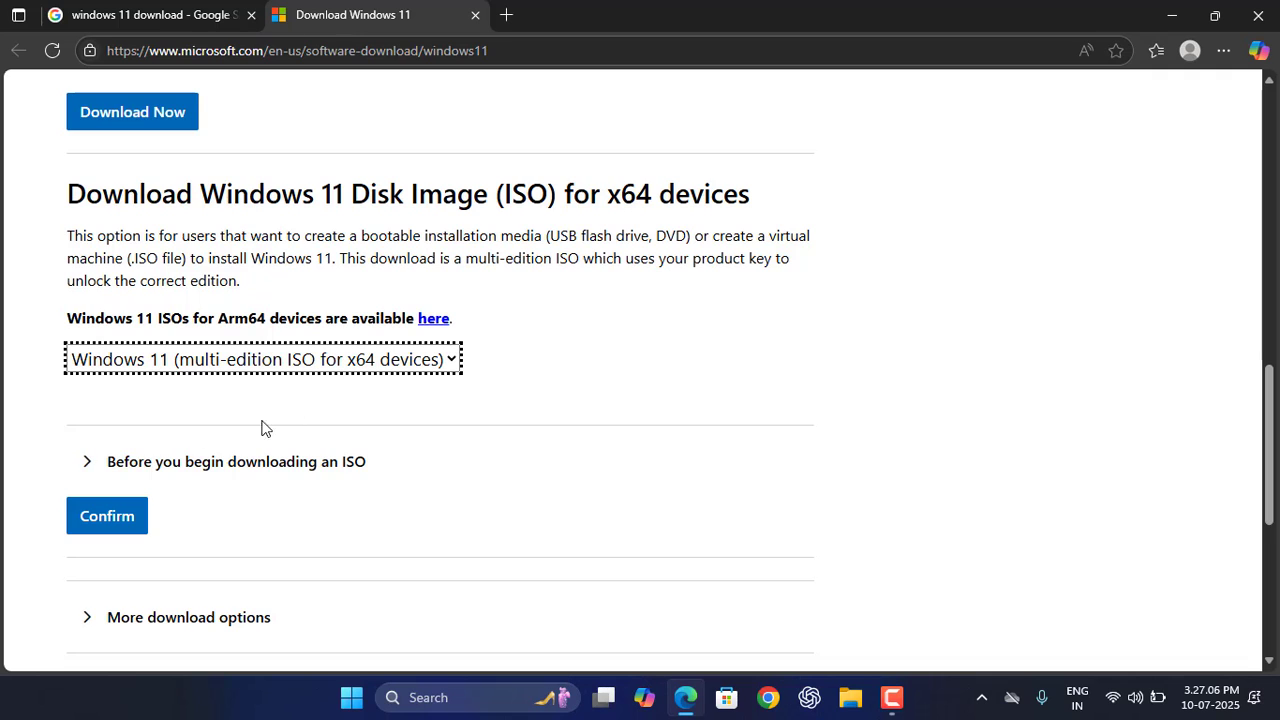
click(106, 516)
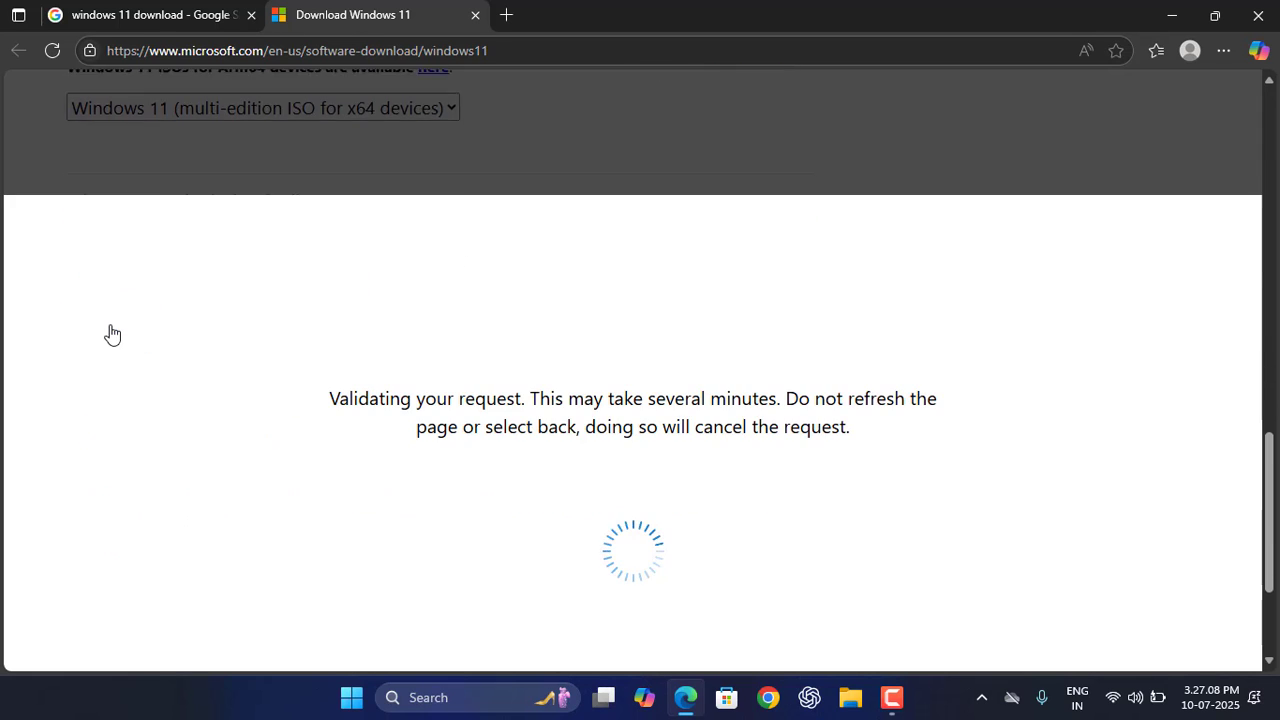
click(164, 428)
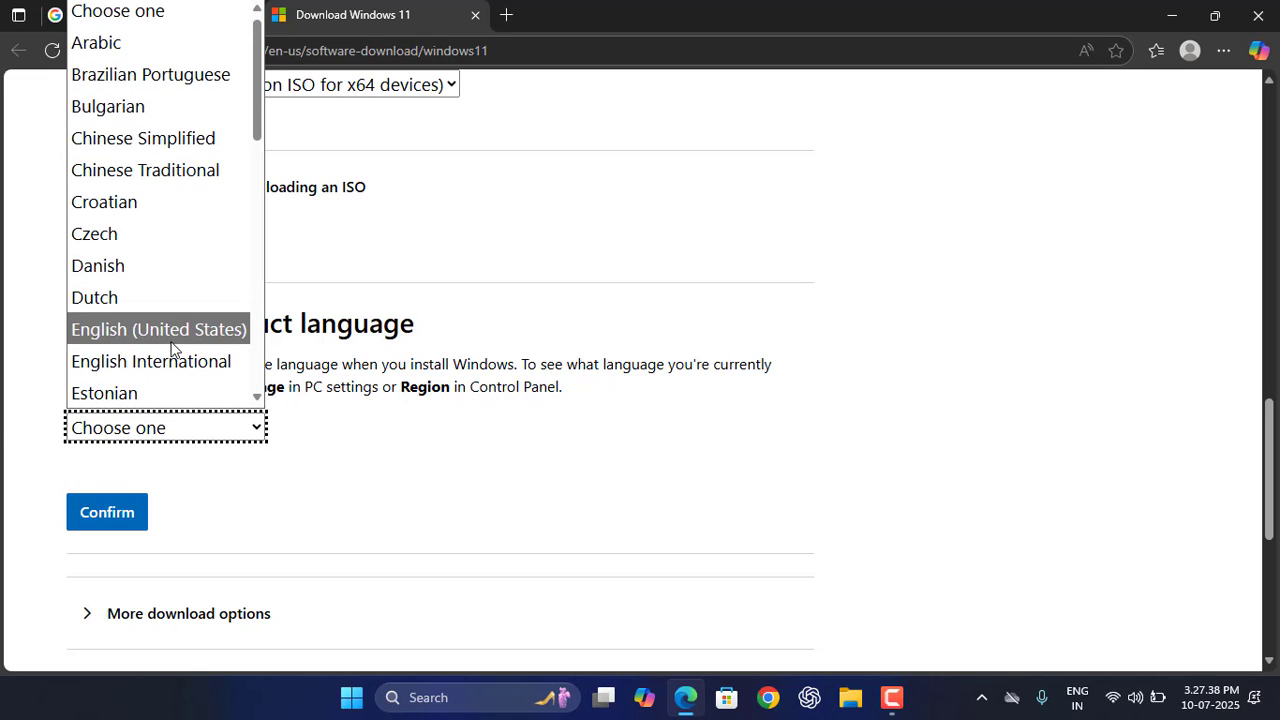
mouse_move(152, 360)
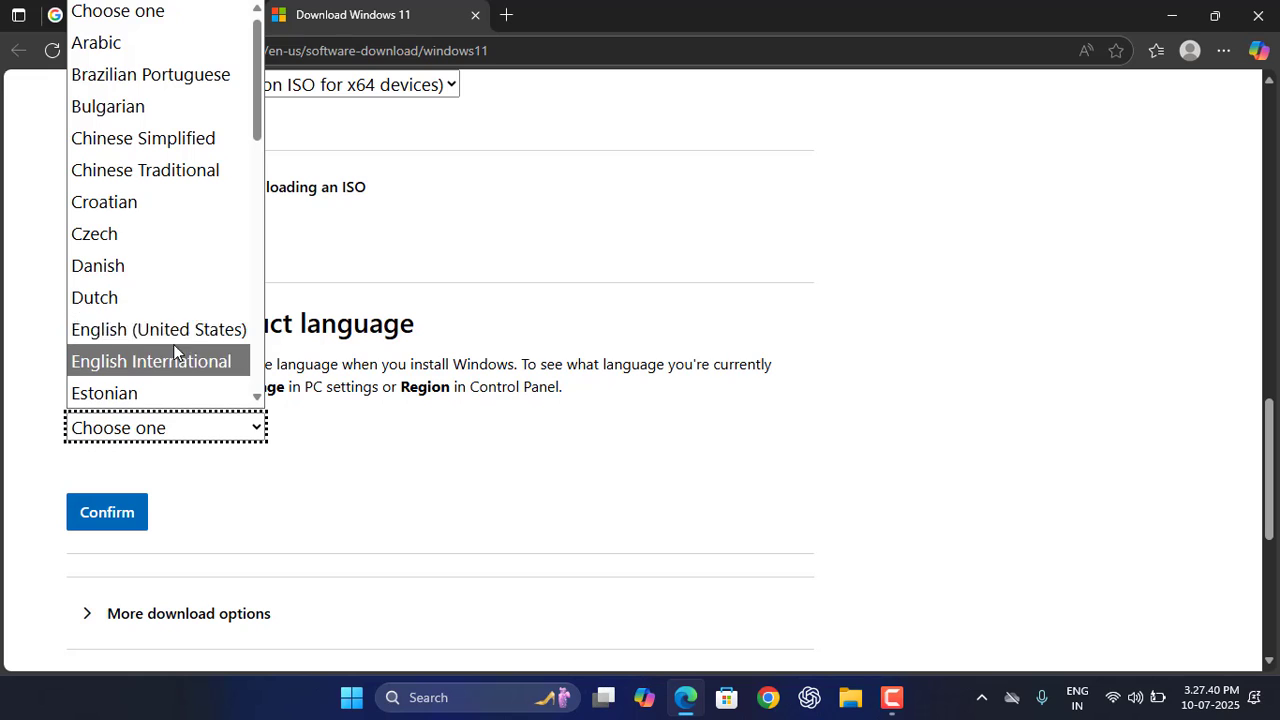
mouse_move(158, 328)
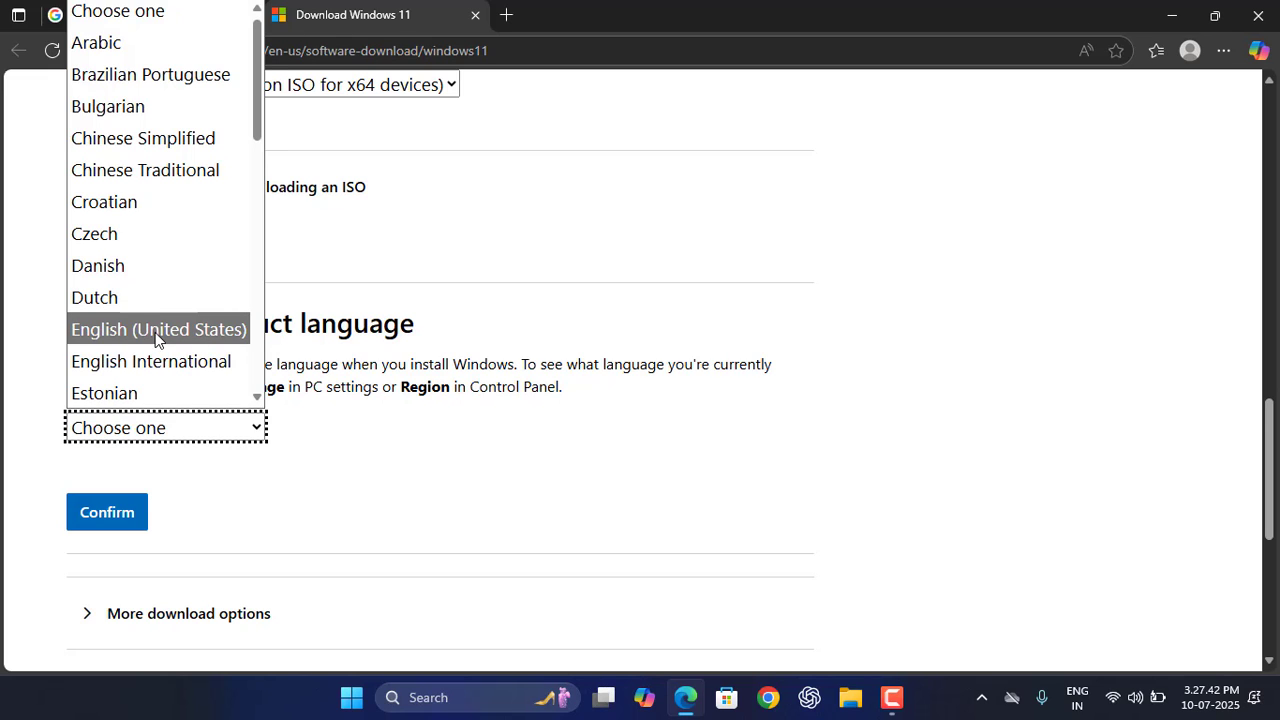
Step: Confirm English (United States) as product language and start the 64-bit ISO download
click(158, 328)
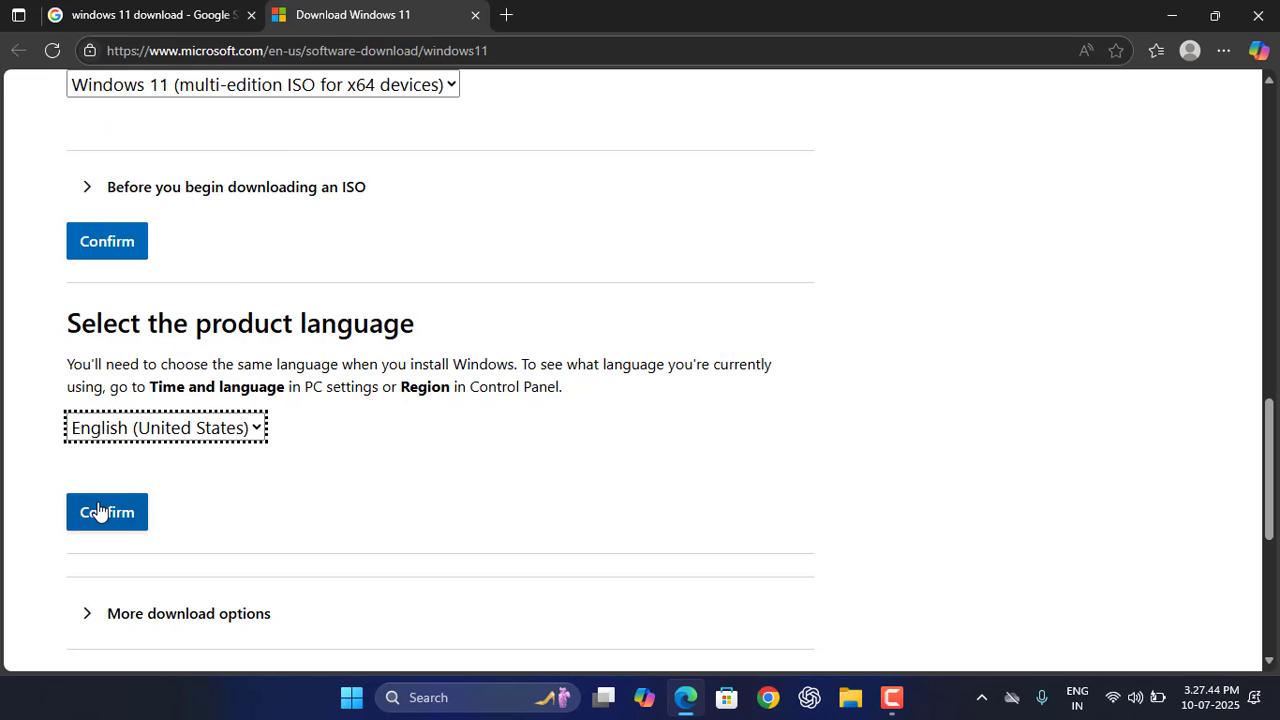
click(106, 512)
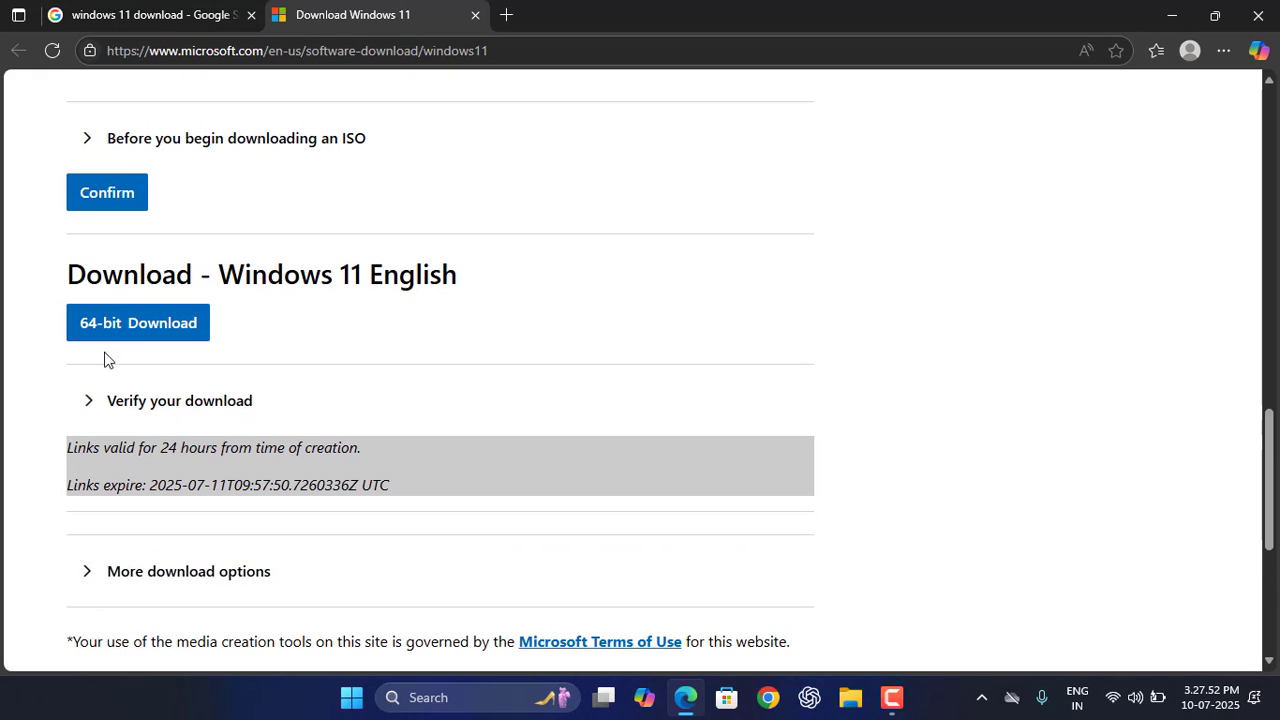
mouse_move(134, 348)
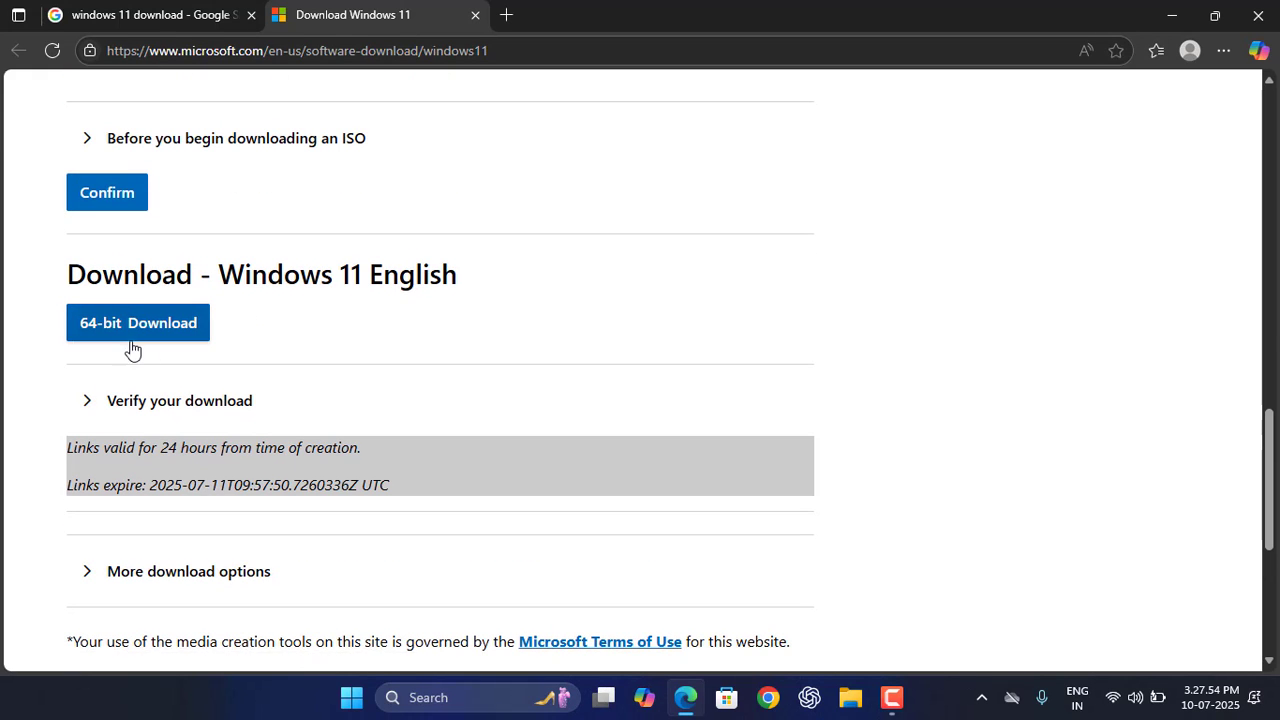
click(138, 322)
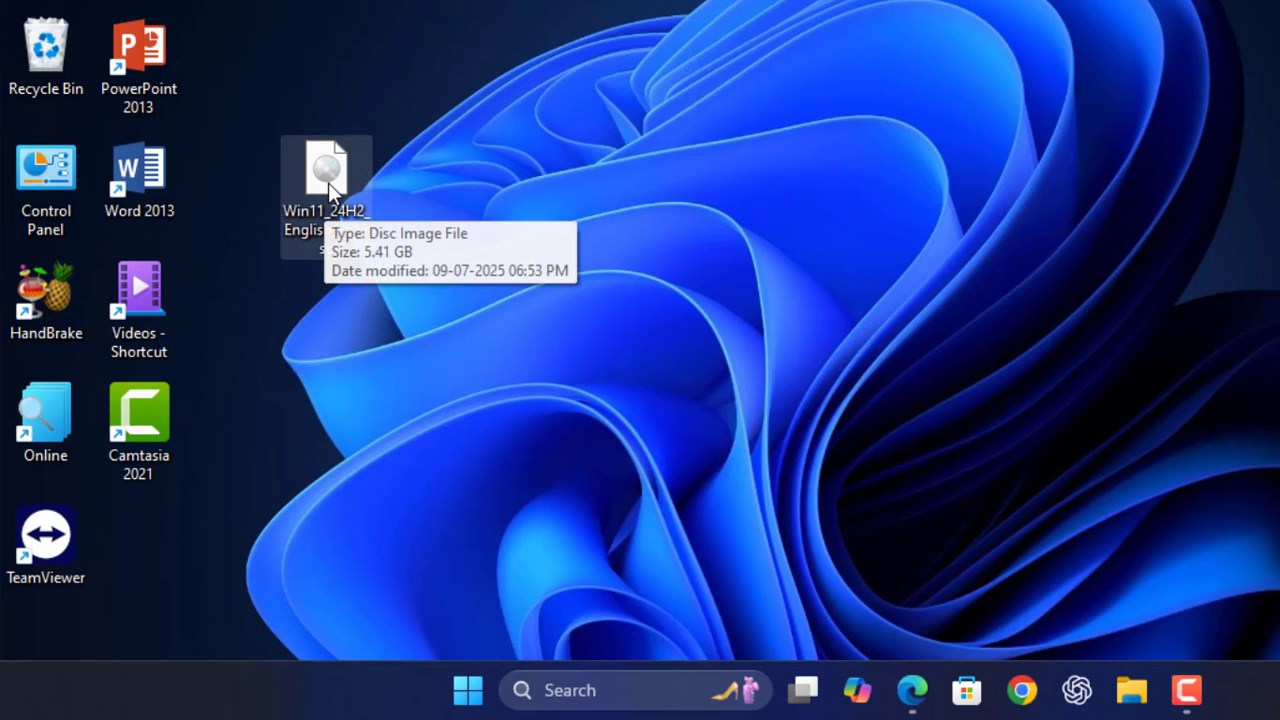
Step: Mount the Win11 ISO from the desktop and select all files on DVD Drive (E:)
right_click(324, 176)
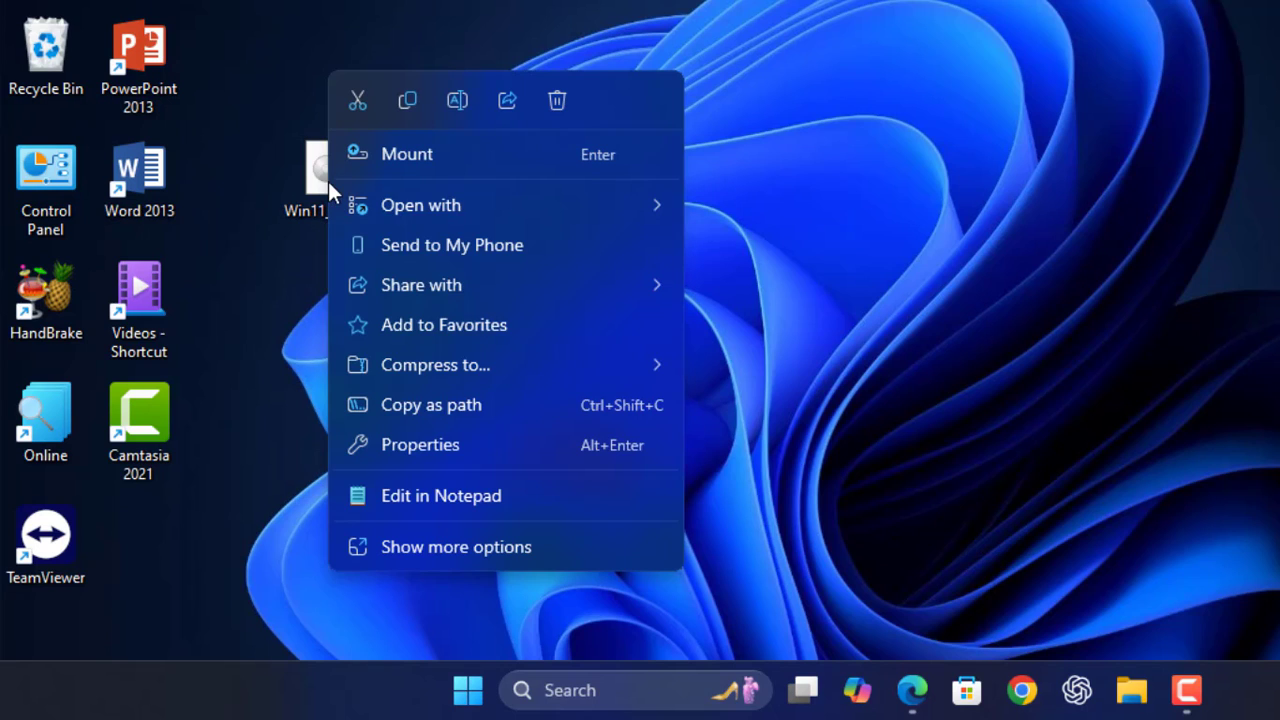
click(408, 154)
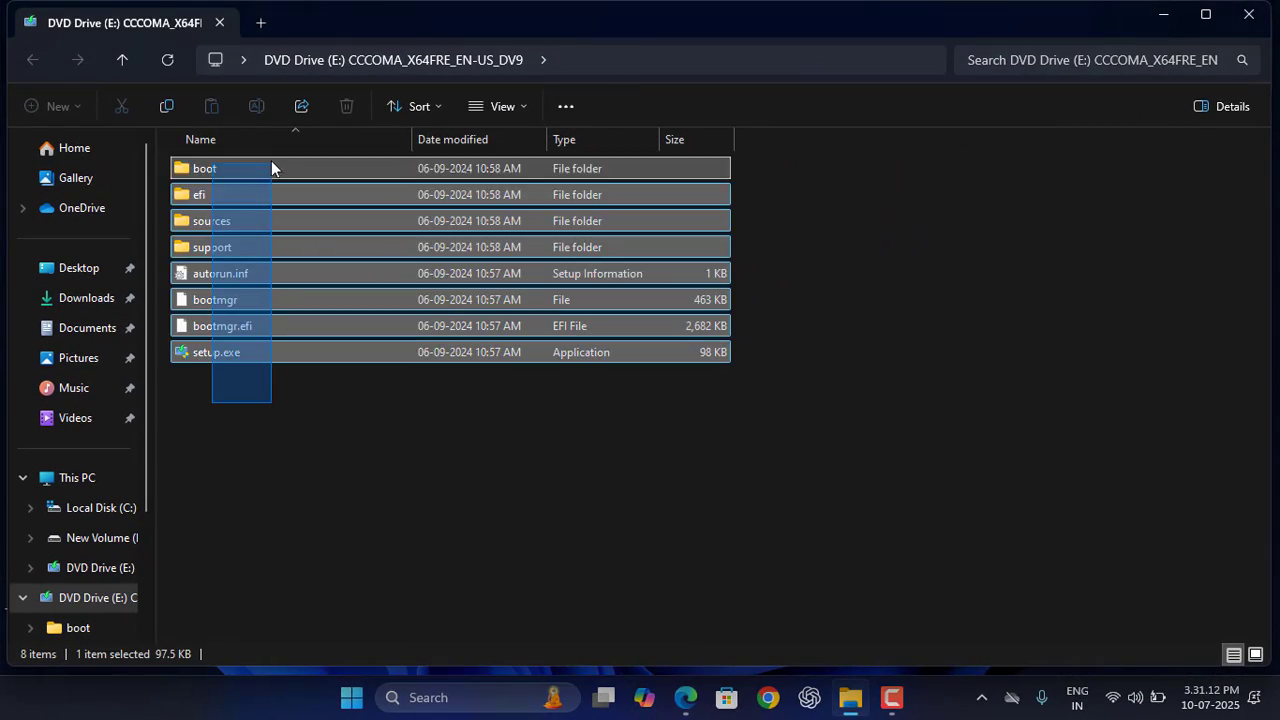
key(ctrl+a)
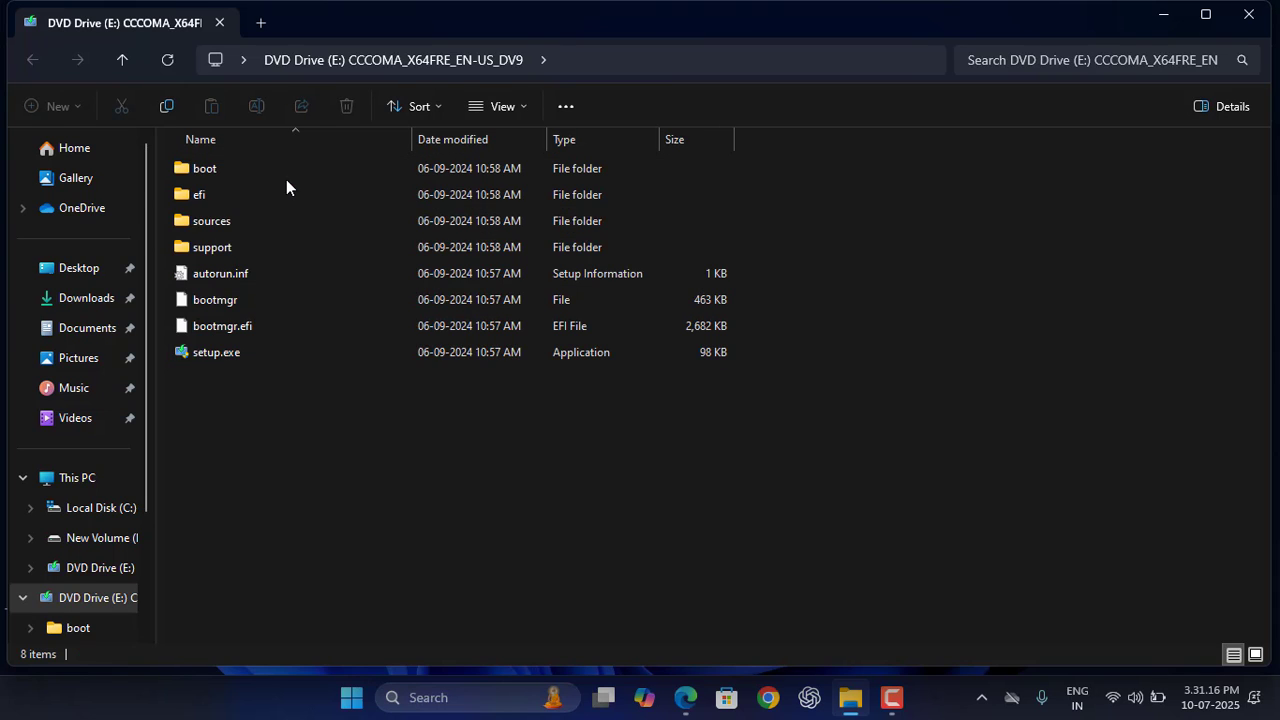
key(ctrl+a)
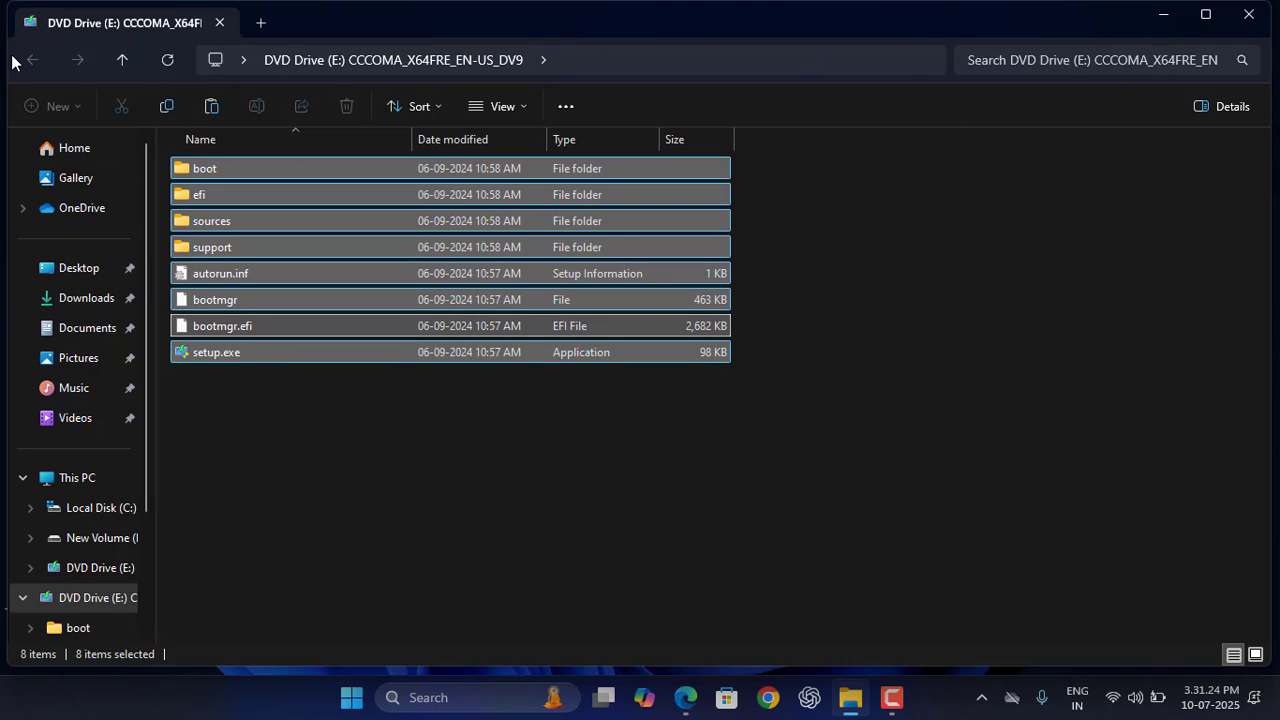
mouse_move(76, 476)
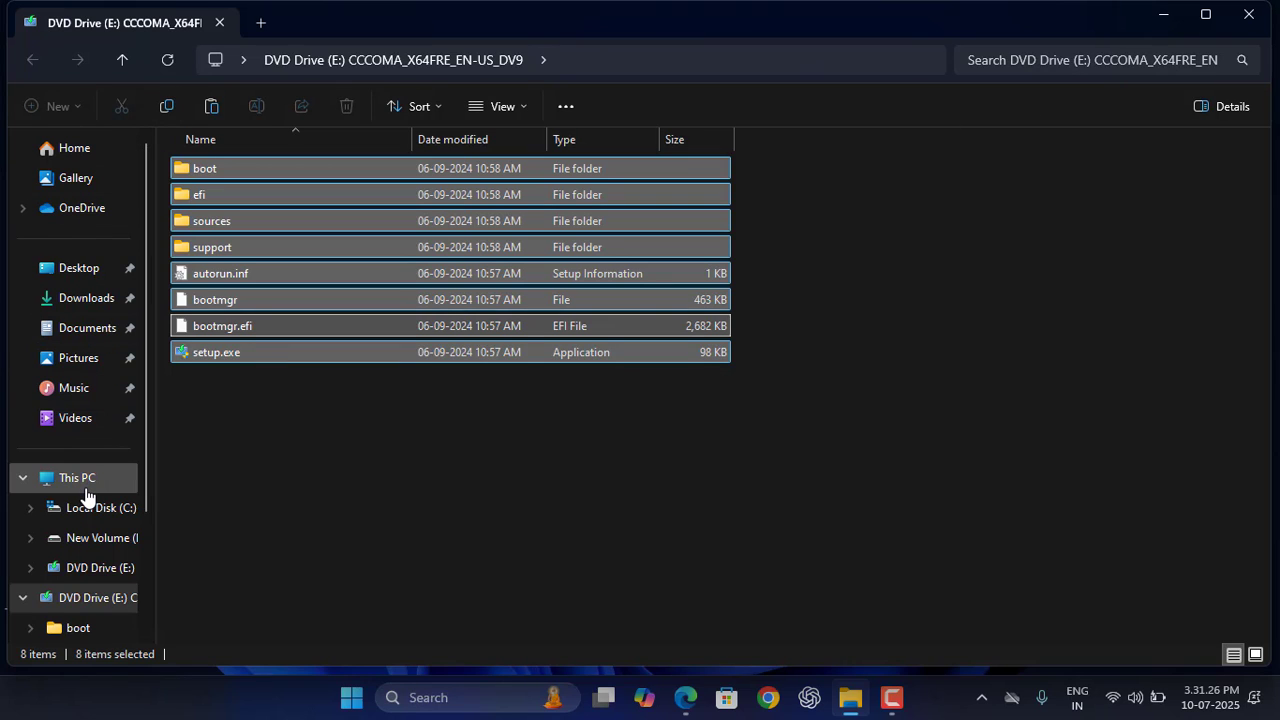
Step: Create a new folder in the empty space of Local Disk (C:) via This PC
click(76, 476)
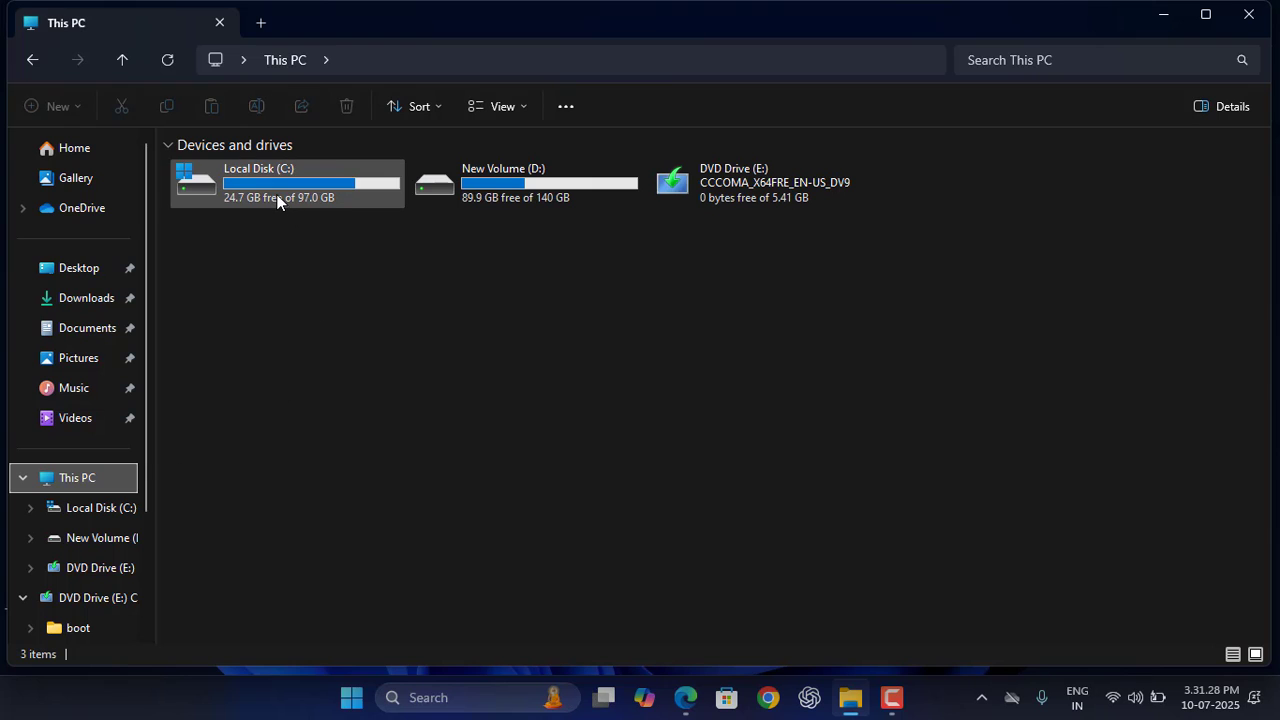
double_click(288, 182)
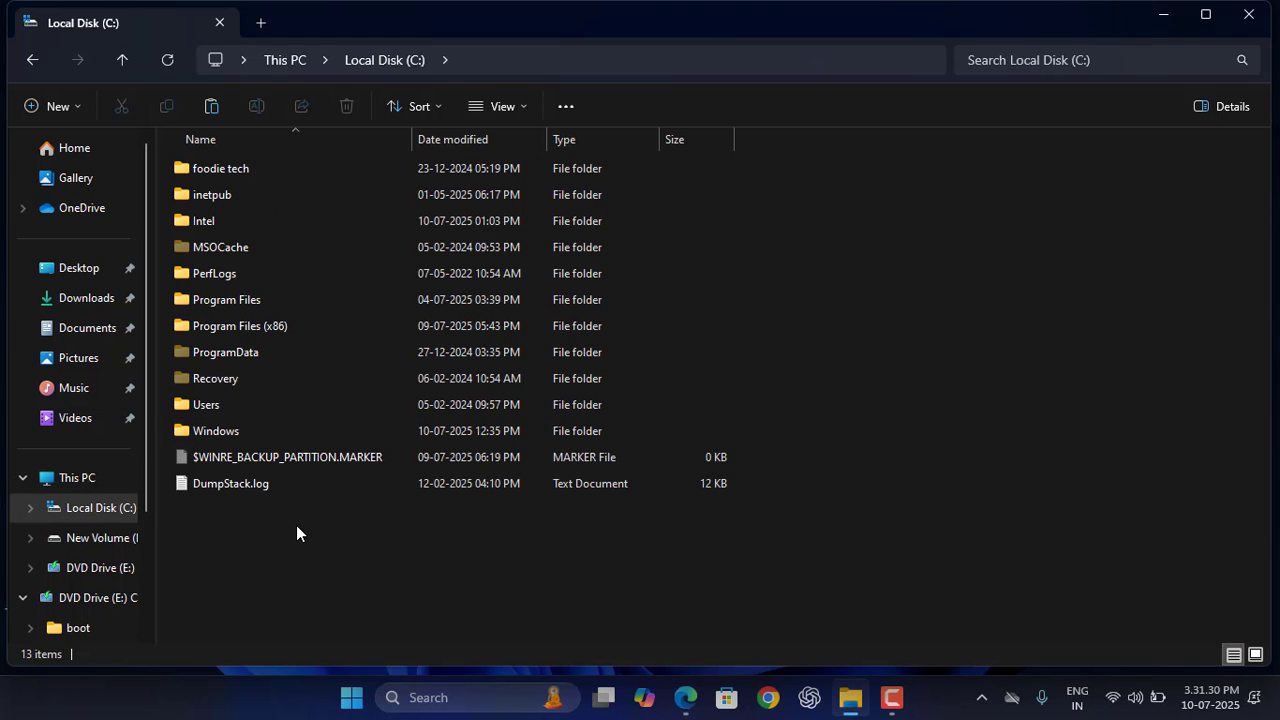
mouse_move(284, 540)
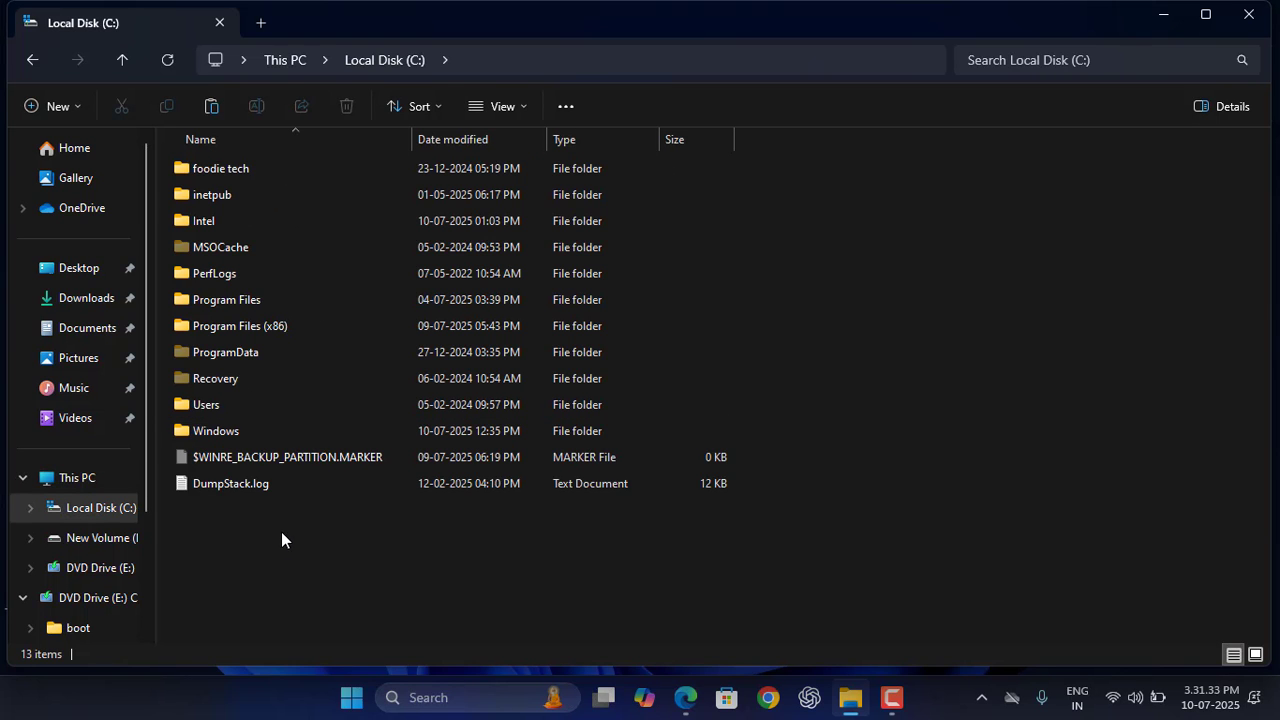
right_click(284, 540)
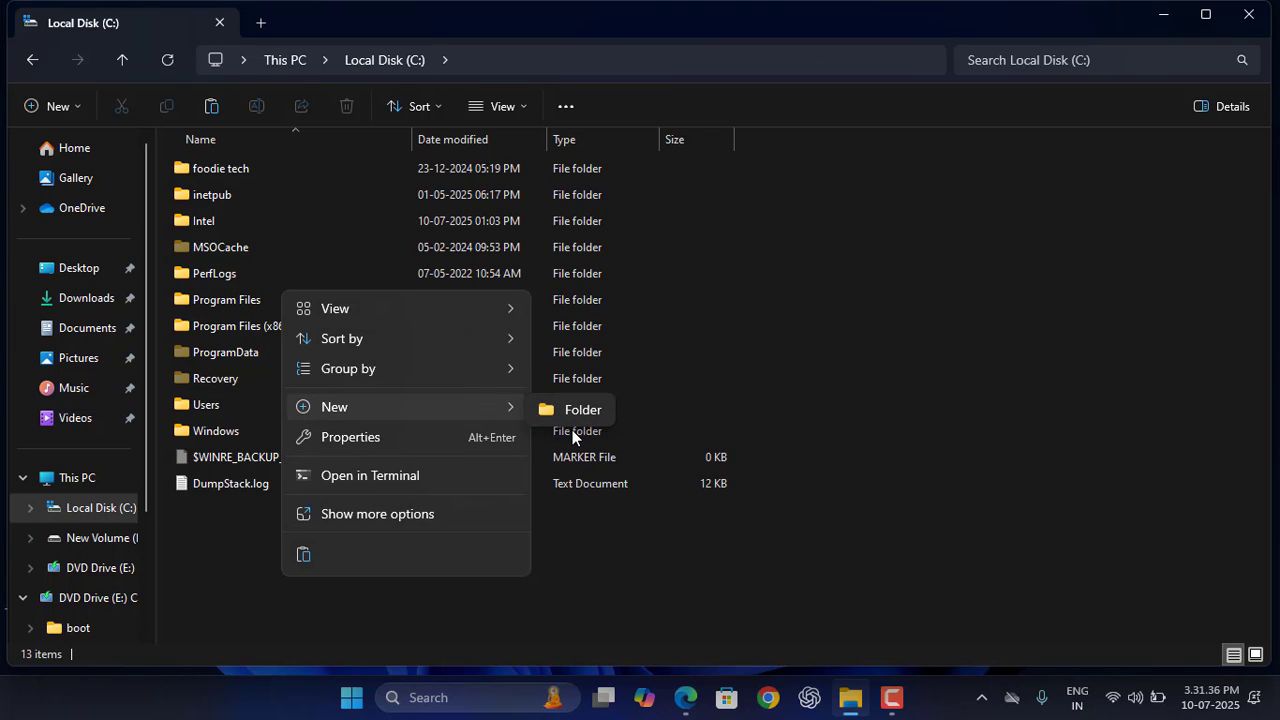
click(582, 408)
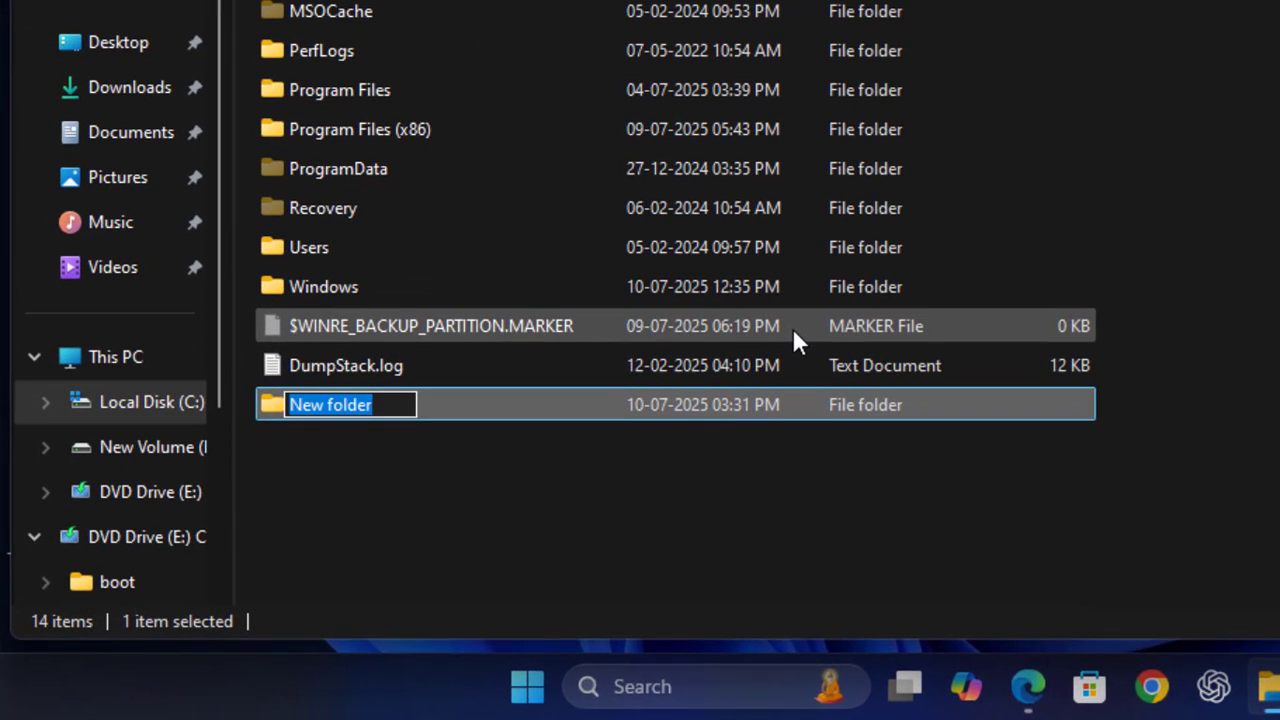
Step: Name the new folder Win11
text(W)
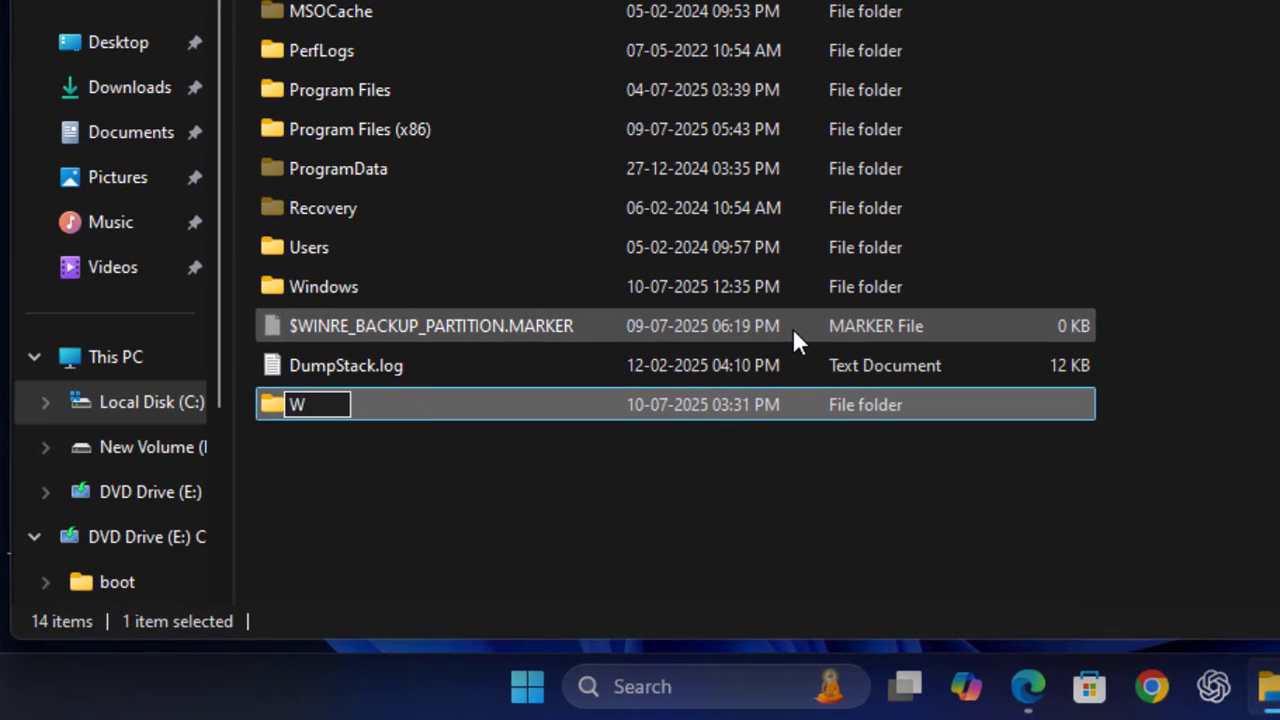
text(in1)
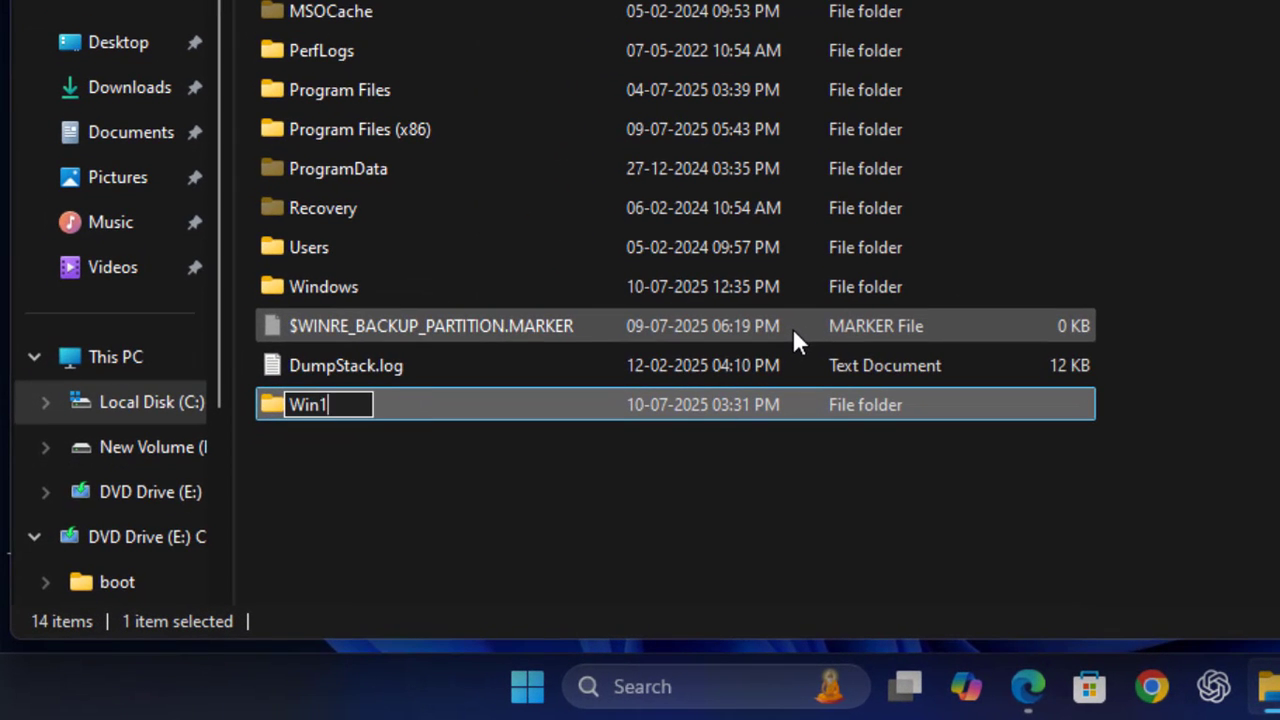
text(1)
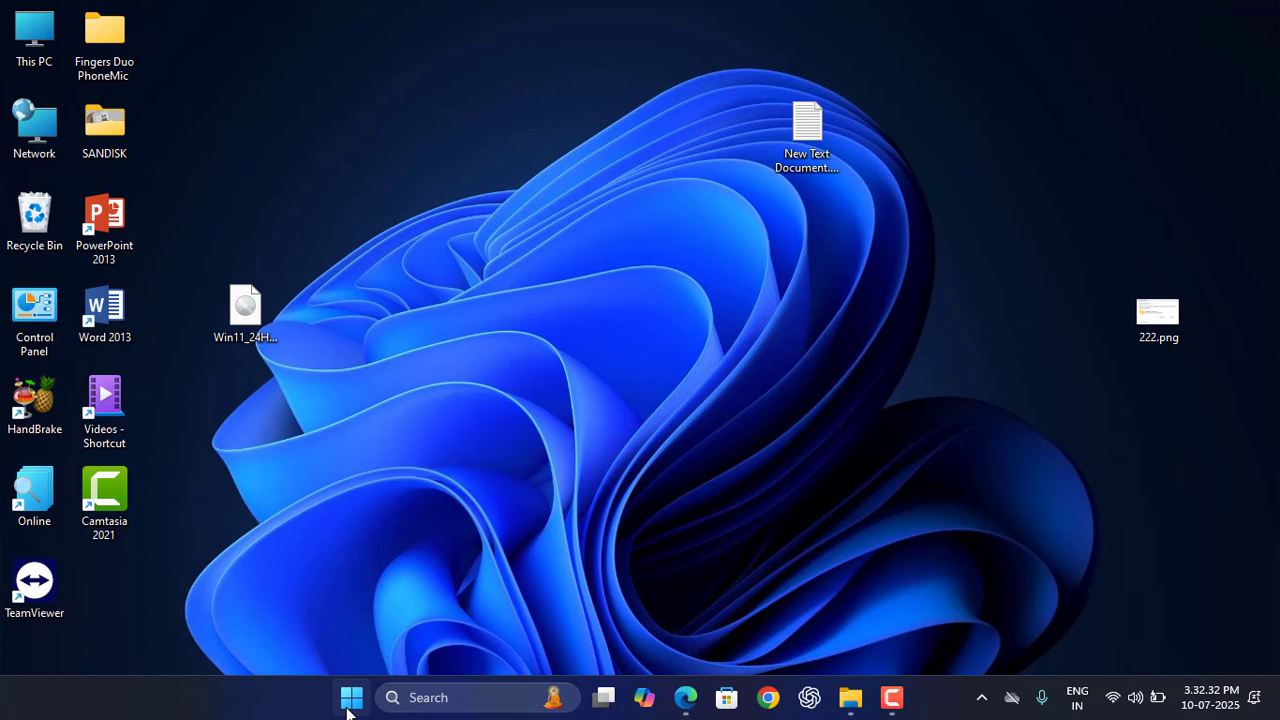
Step: Search Start for cmd and launch Command Prompt as administrator
click(352, 696)
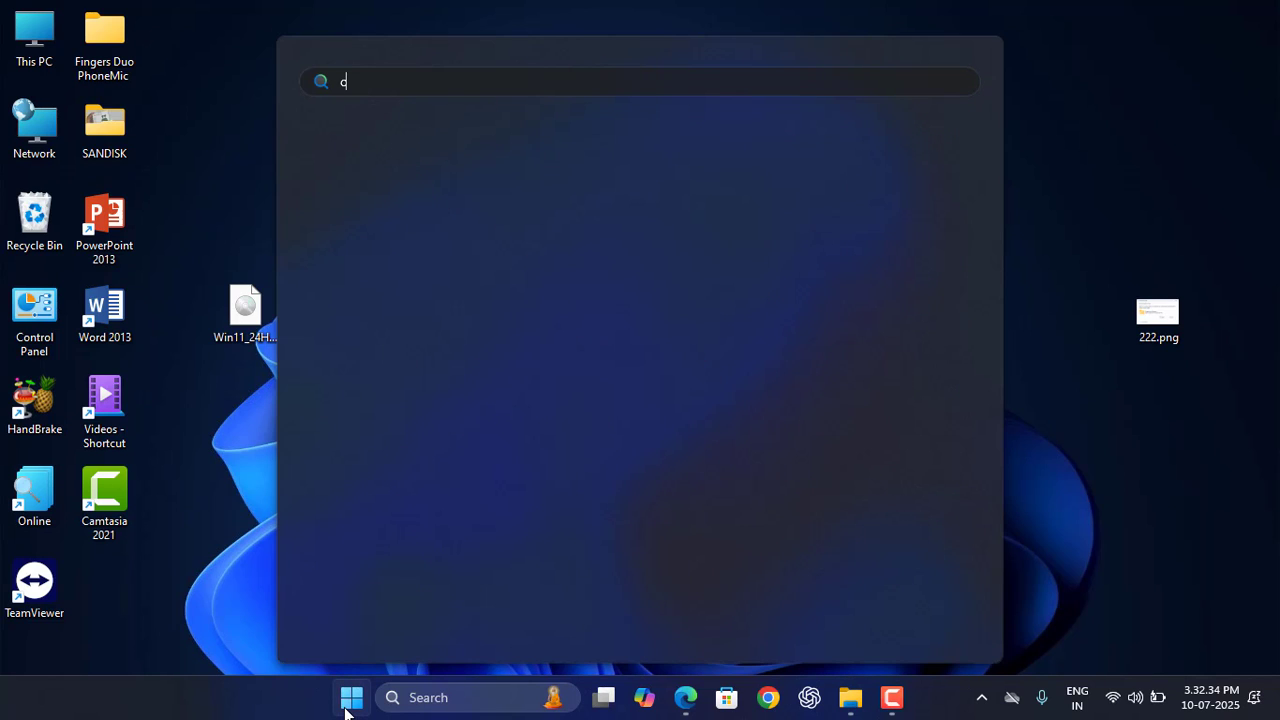
text(md)
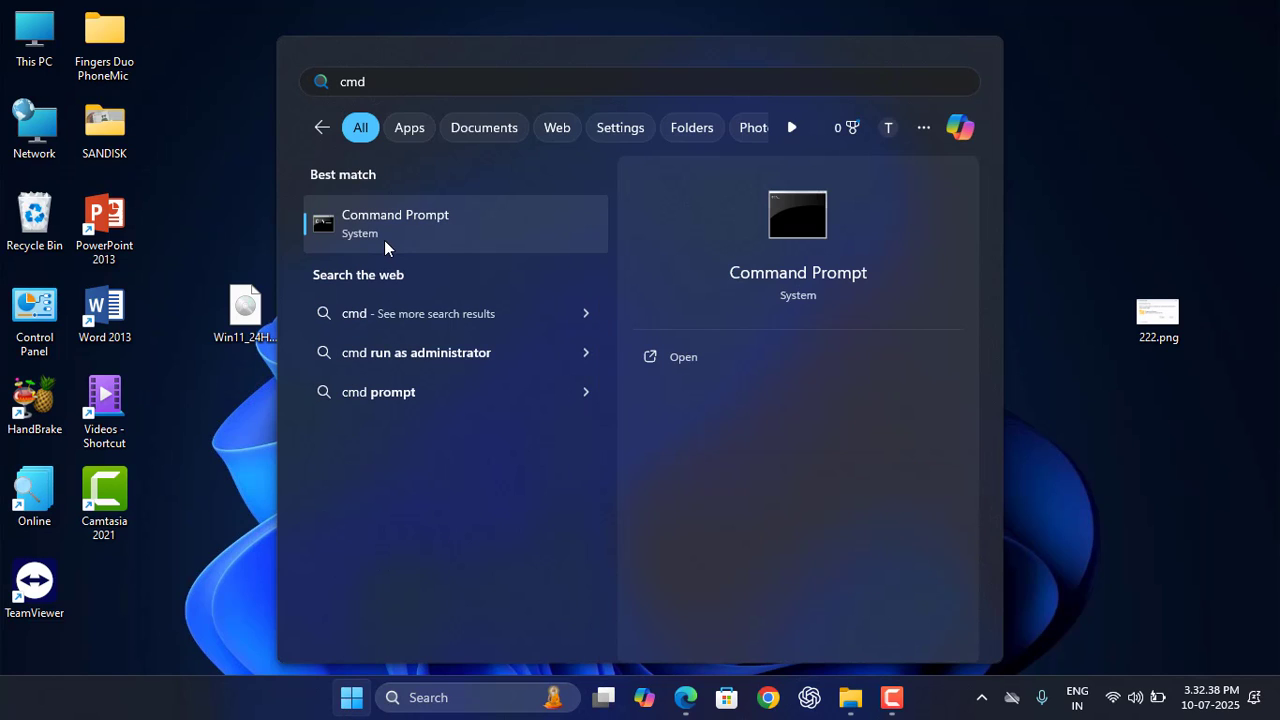
mouse_move(396, 240)
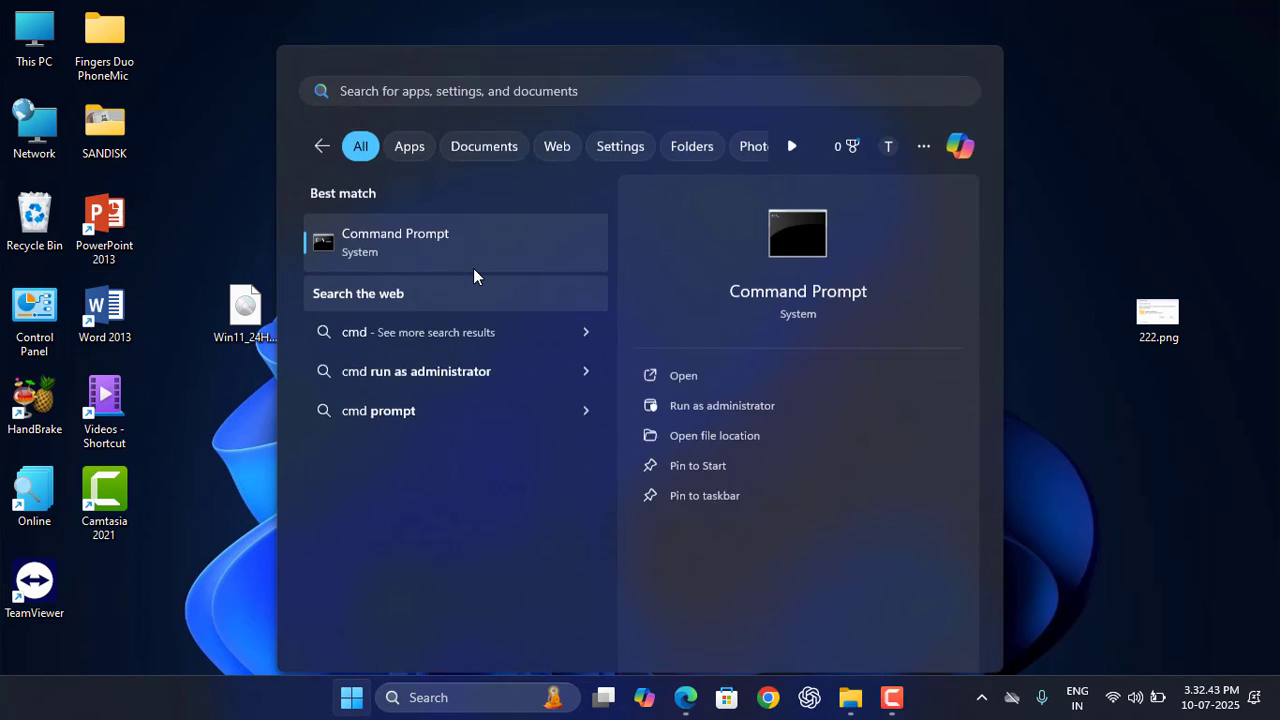
click(720, 404)
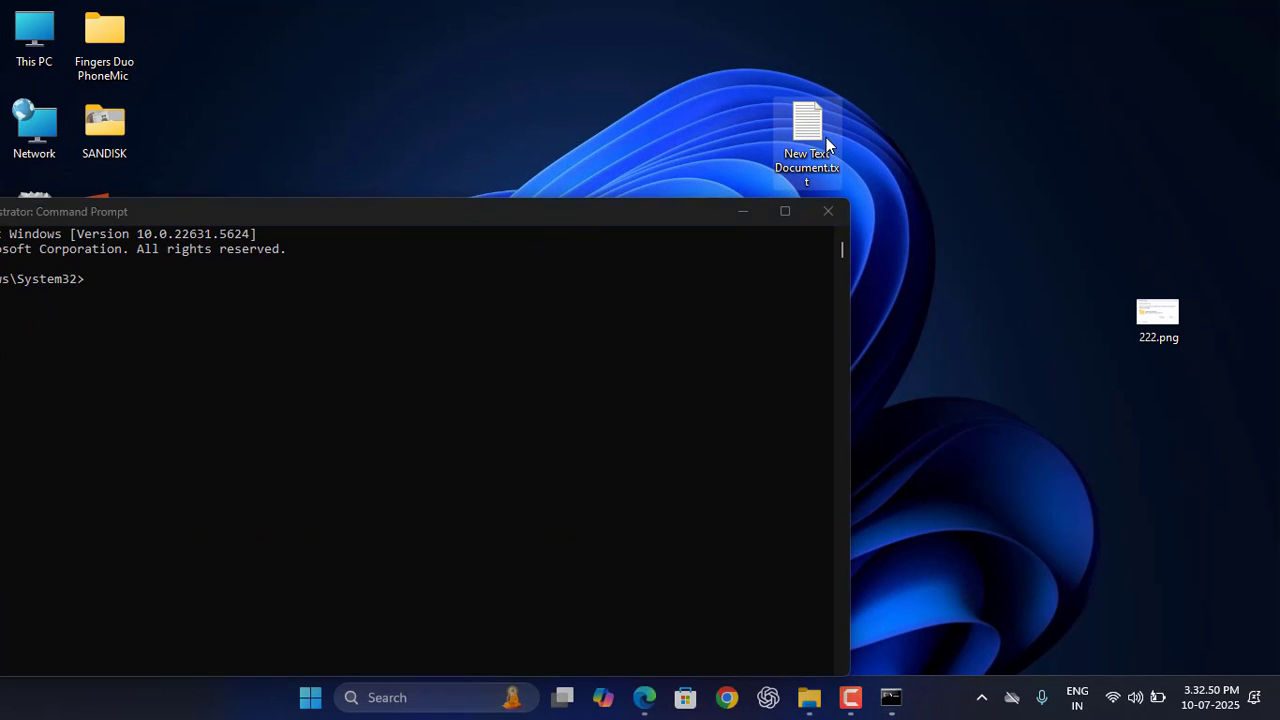
Step: Copy the setup command from the text file on the desktop and close it
double_click(808, 130)
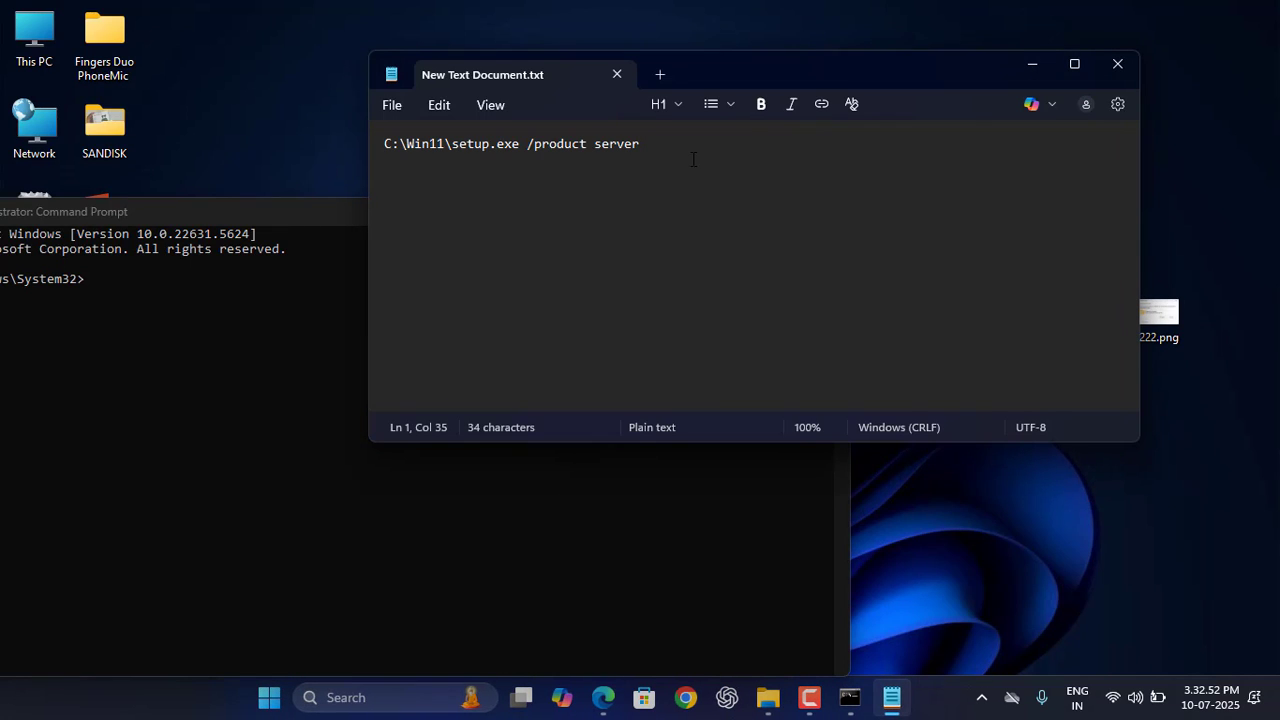
key(ctrl+a)
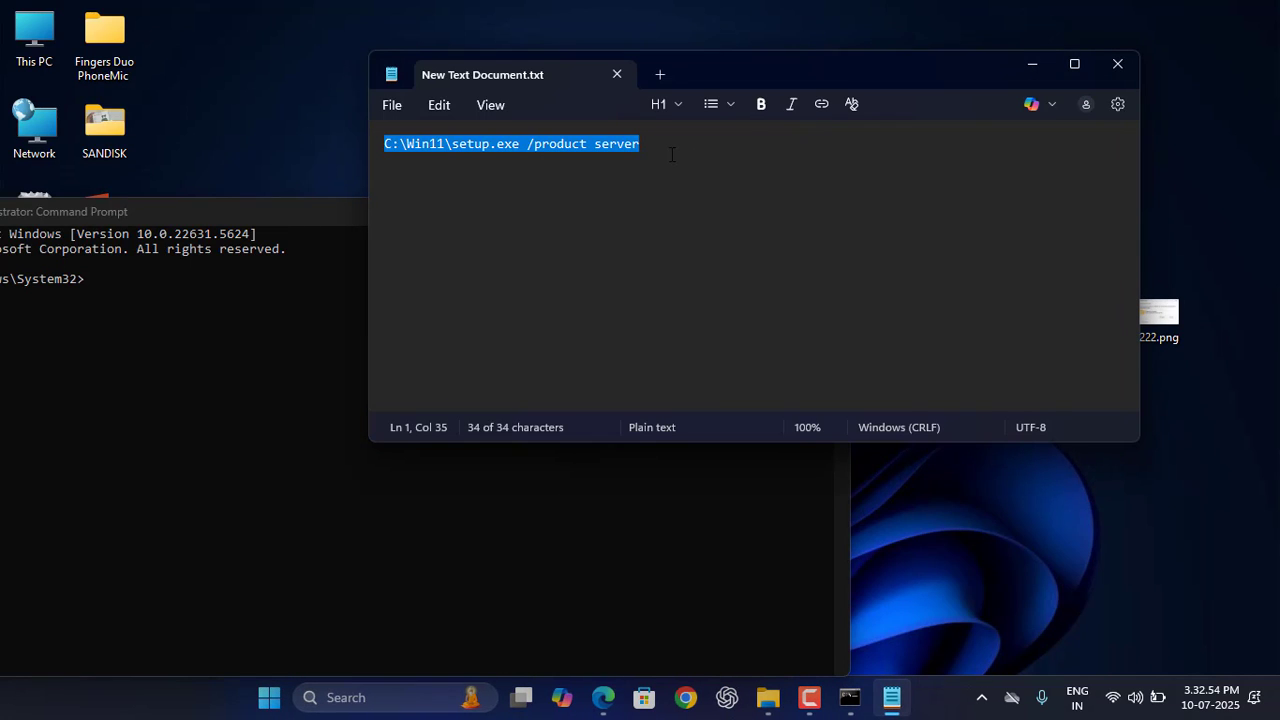
click(1116, 64)
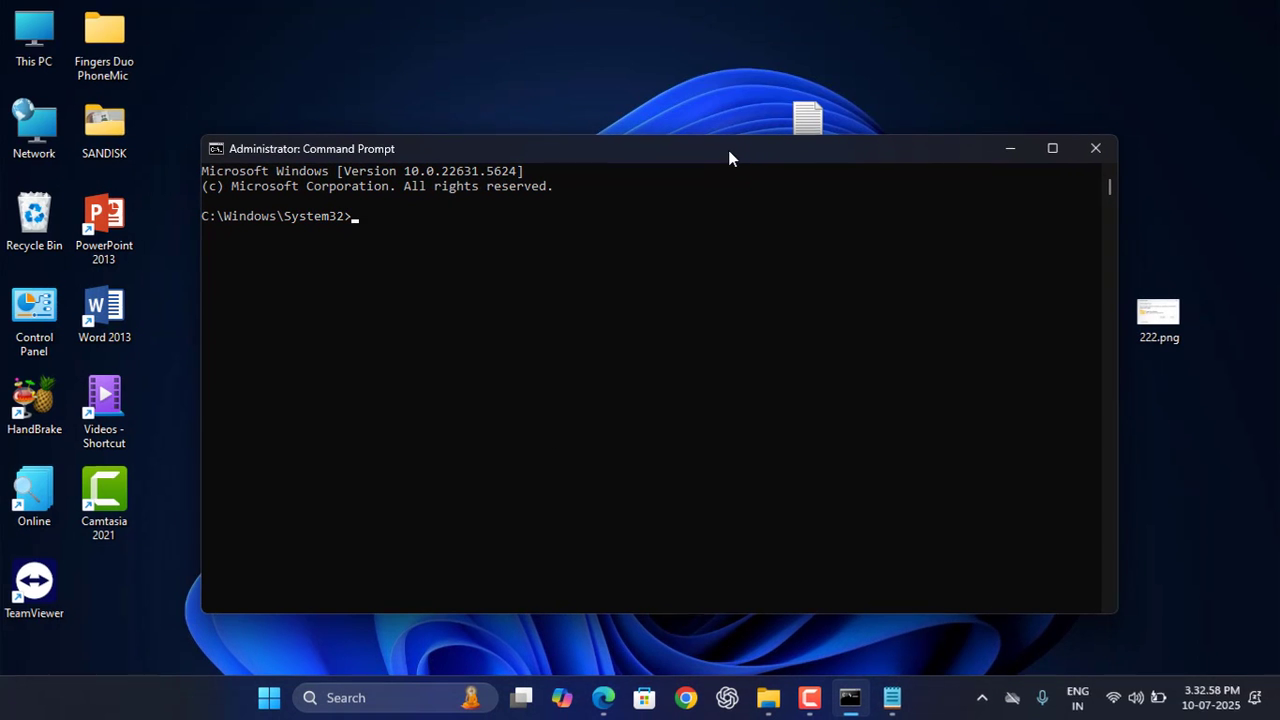
Step: Run C:\Win11\setup.exe /product server in the administrator Command Prompt
text(C:\Win11\setup.exe /product server)
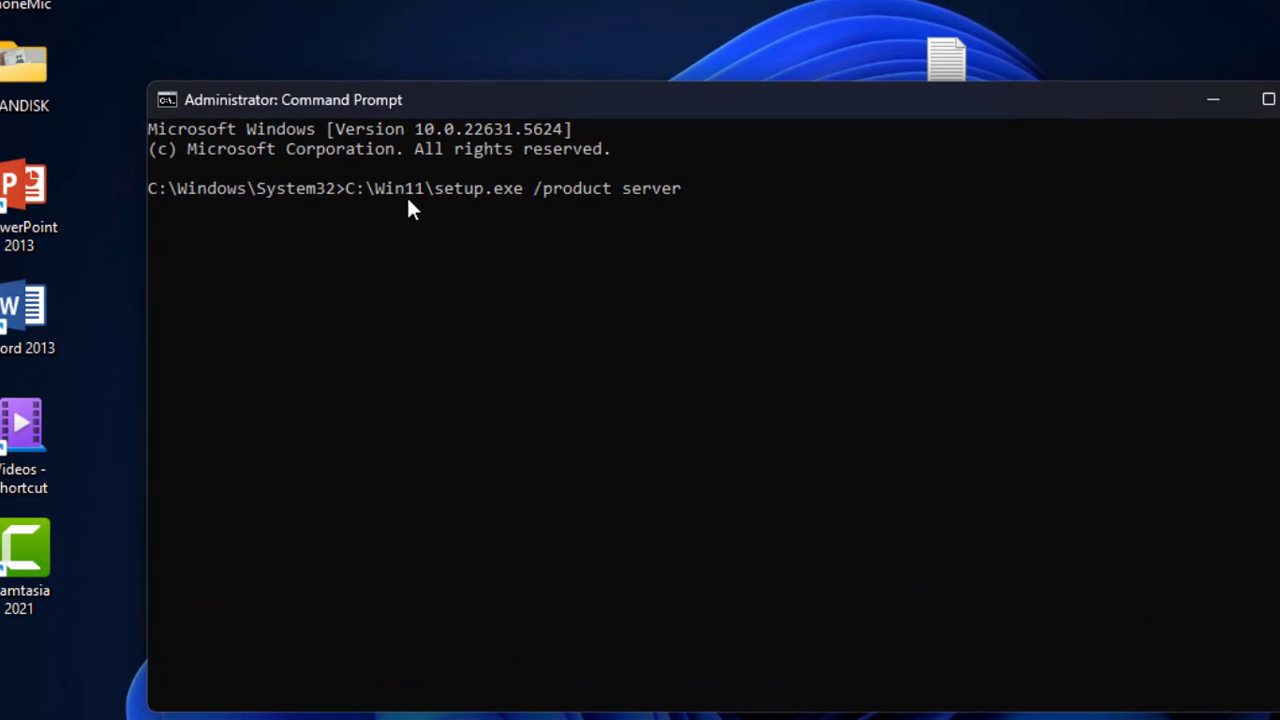
mouse_move(560, 218)
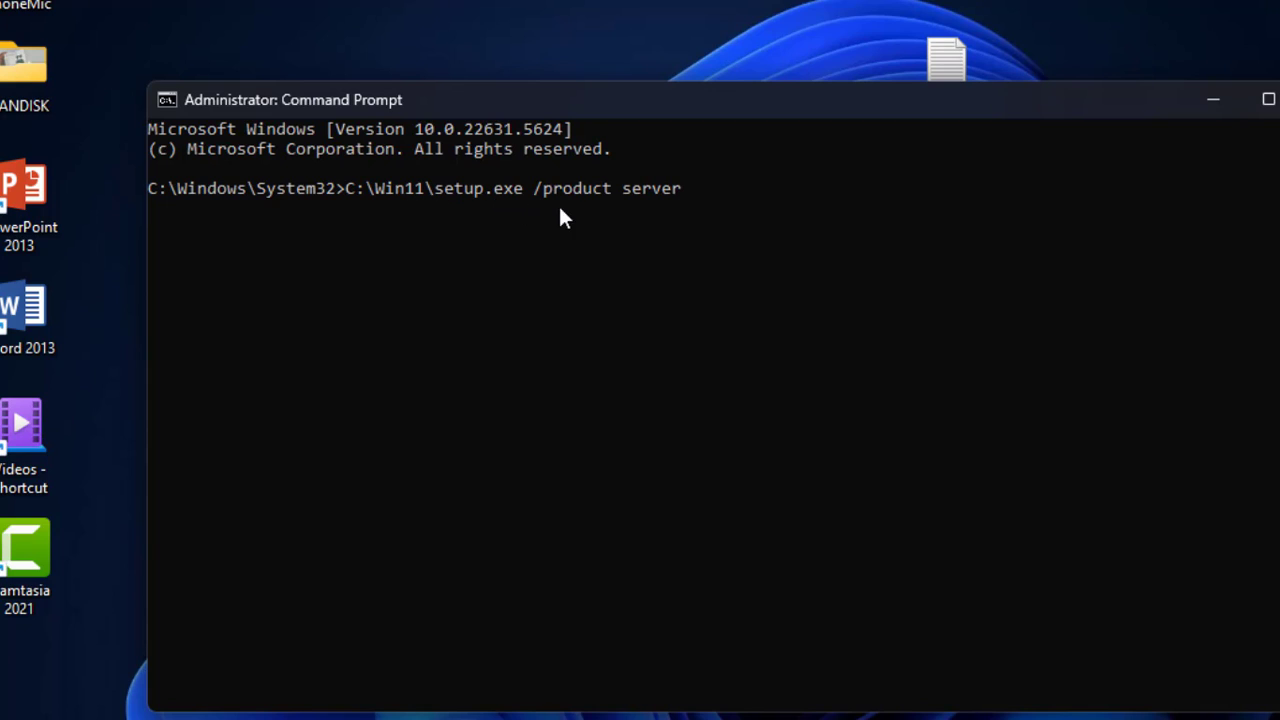
mouse_move(660, 232)
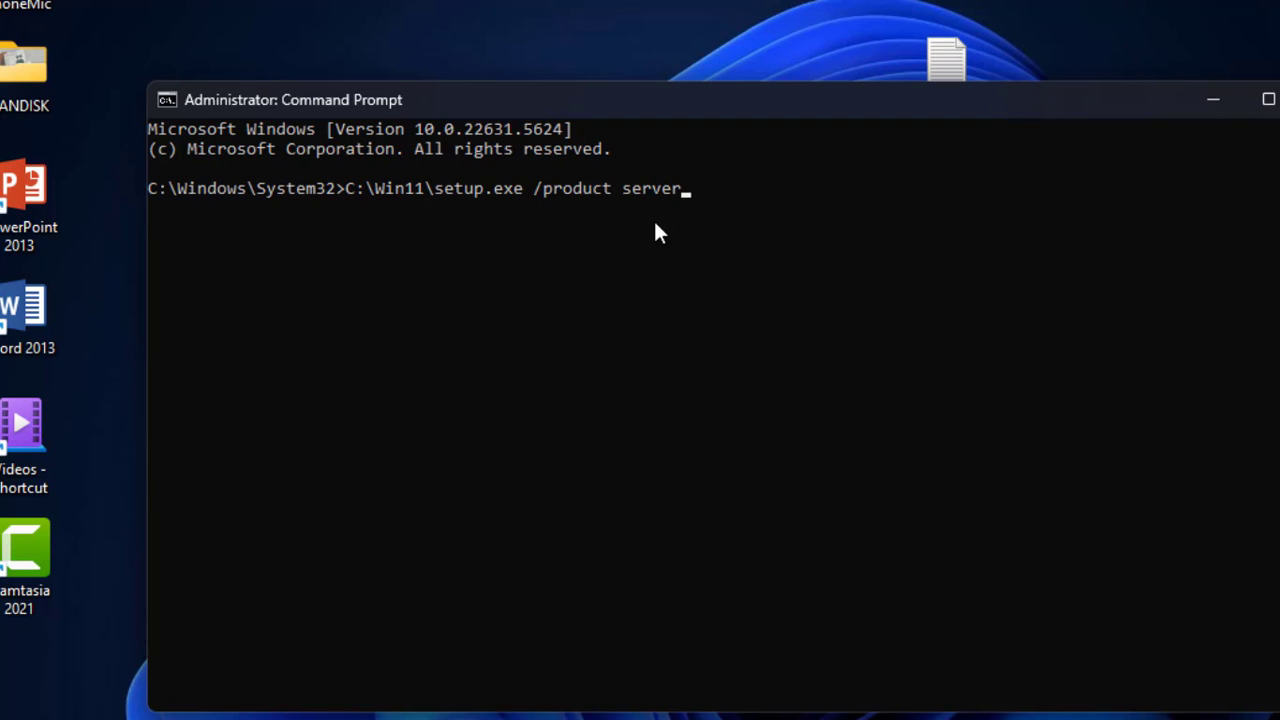
key(Return)
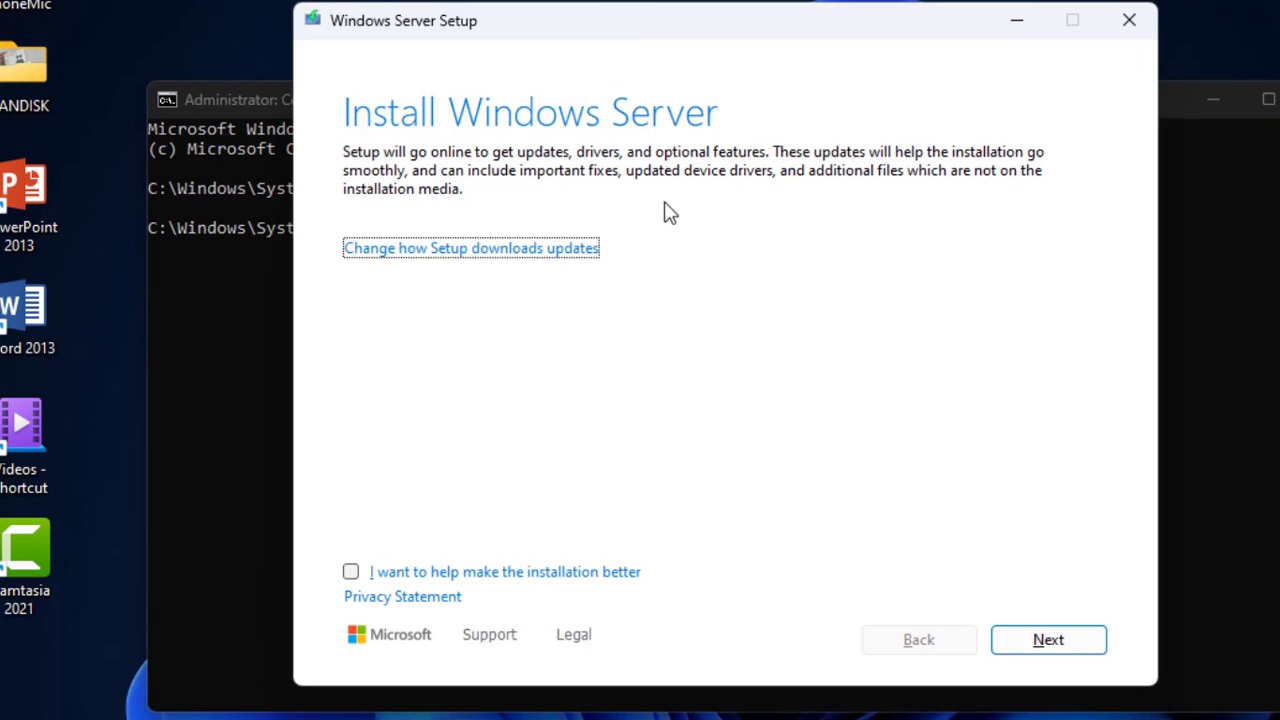
mouse_move(424, 144)
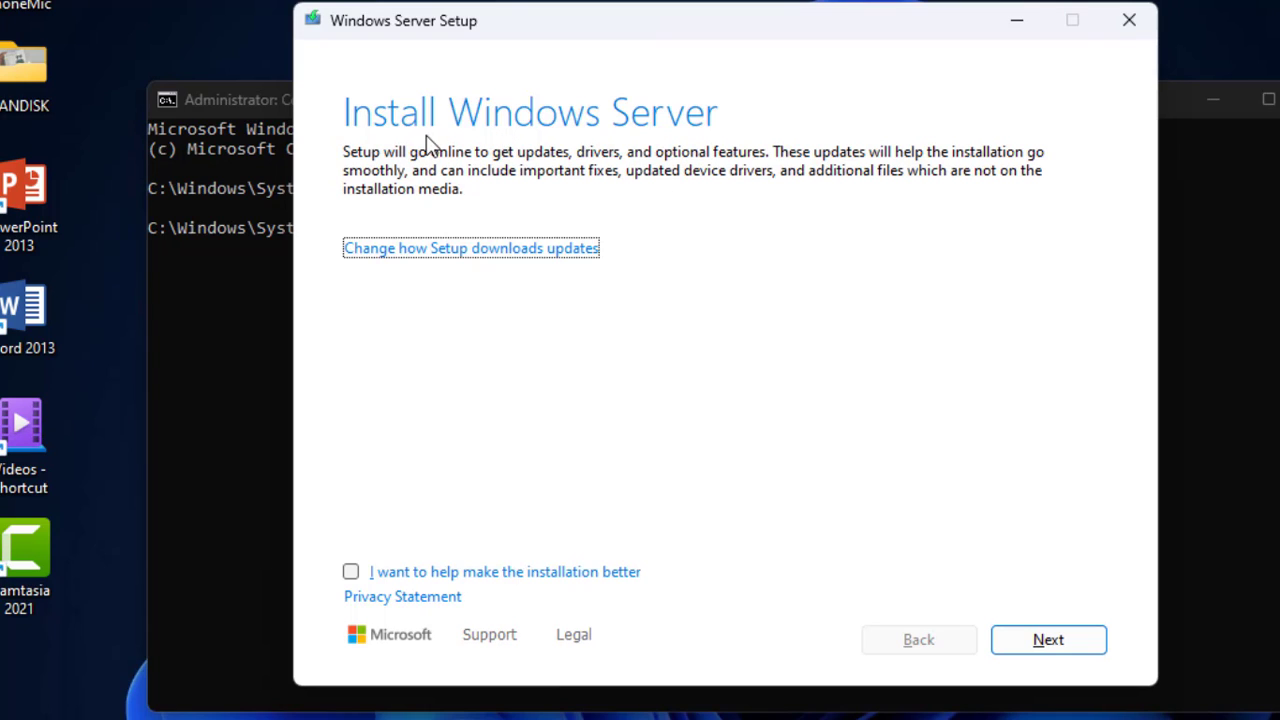
mouse_move(690, 130)
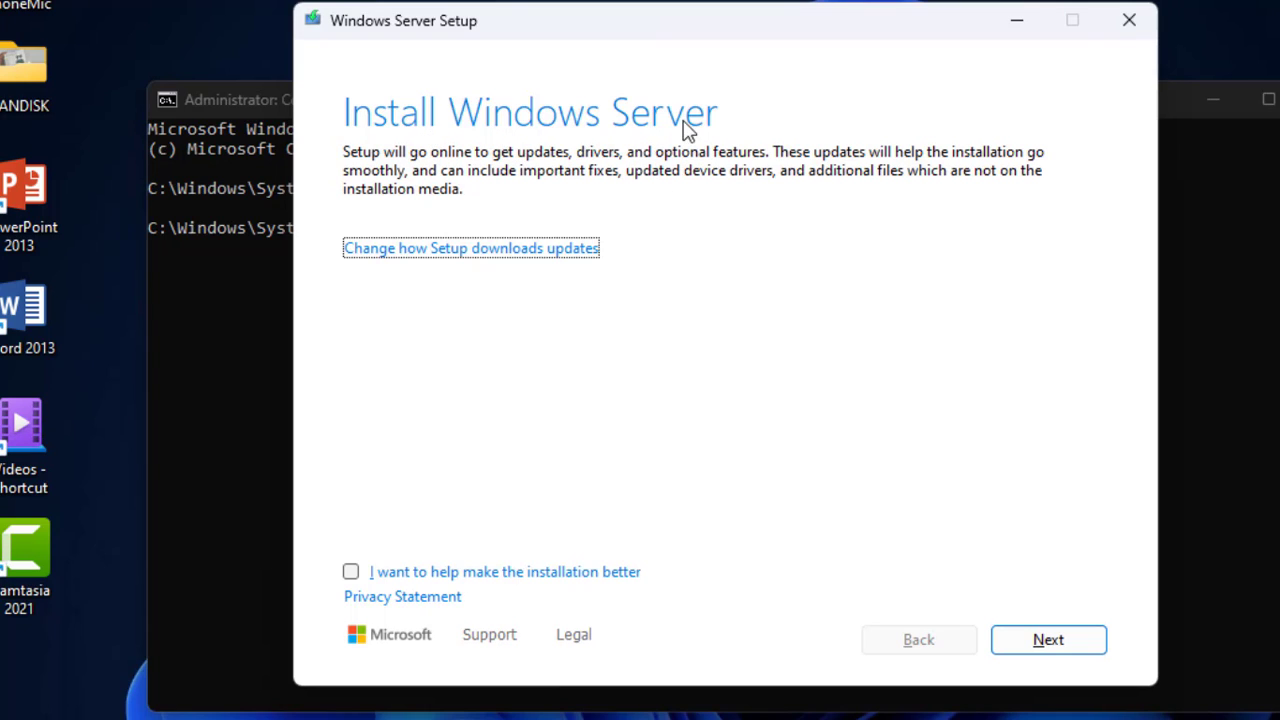
mouse_move(770, 176)
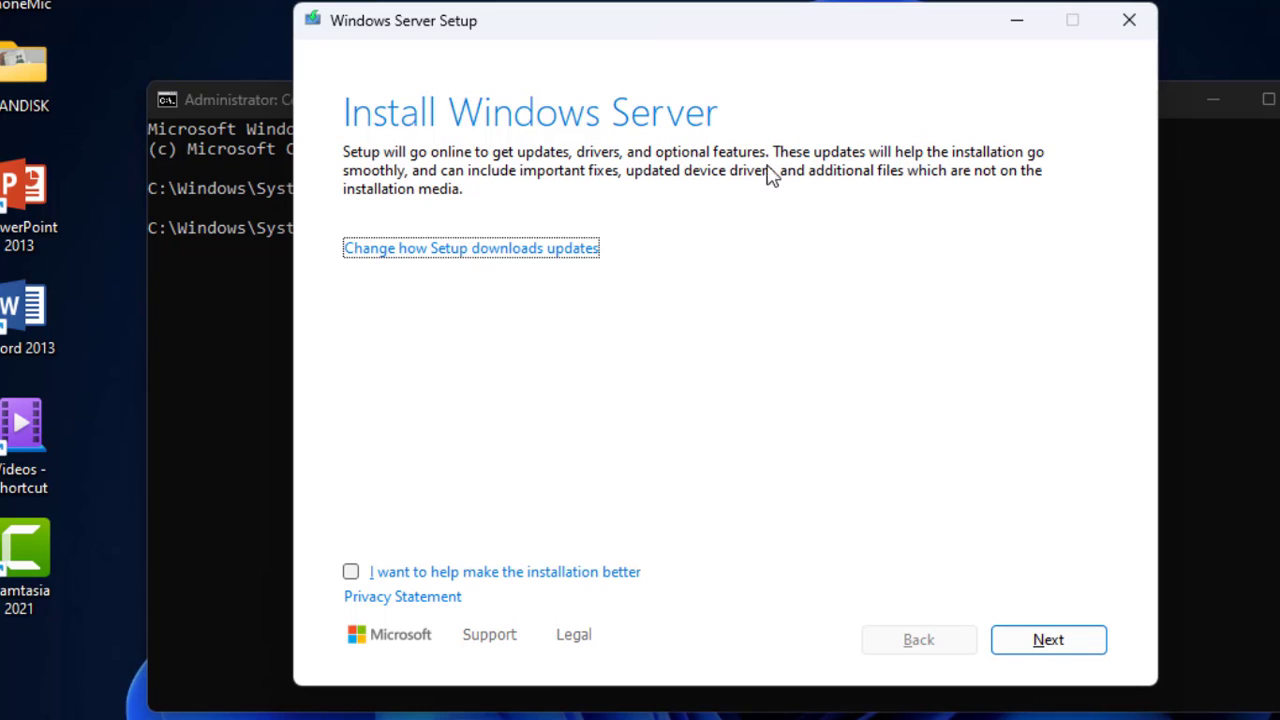
Step: Continue past the Install Windows Server page so Setup starts getting updates
click(1048, 640)
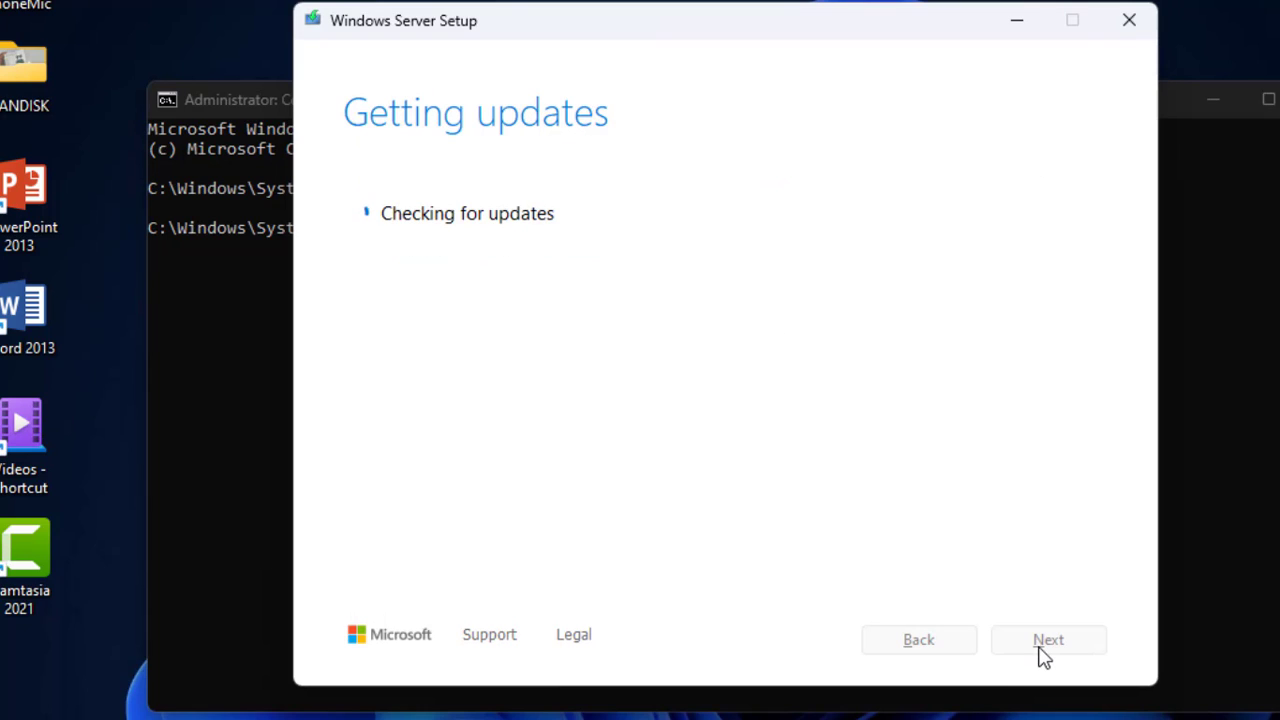
mouse_move(1044, 658)
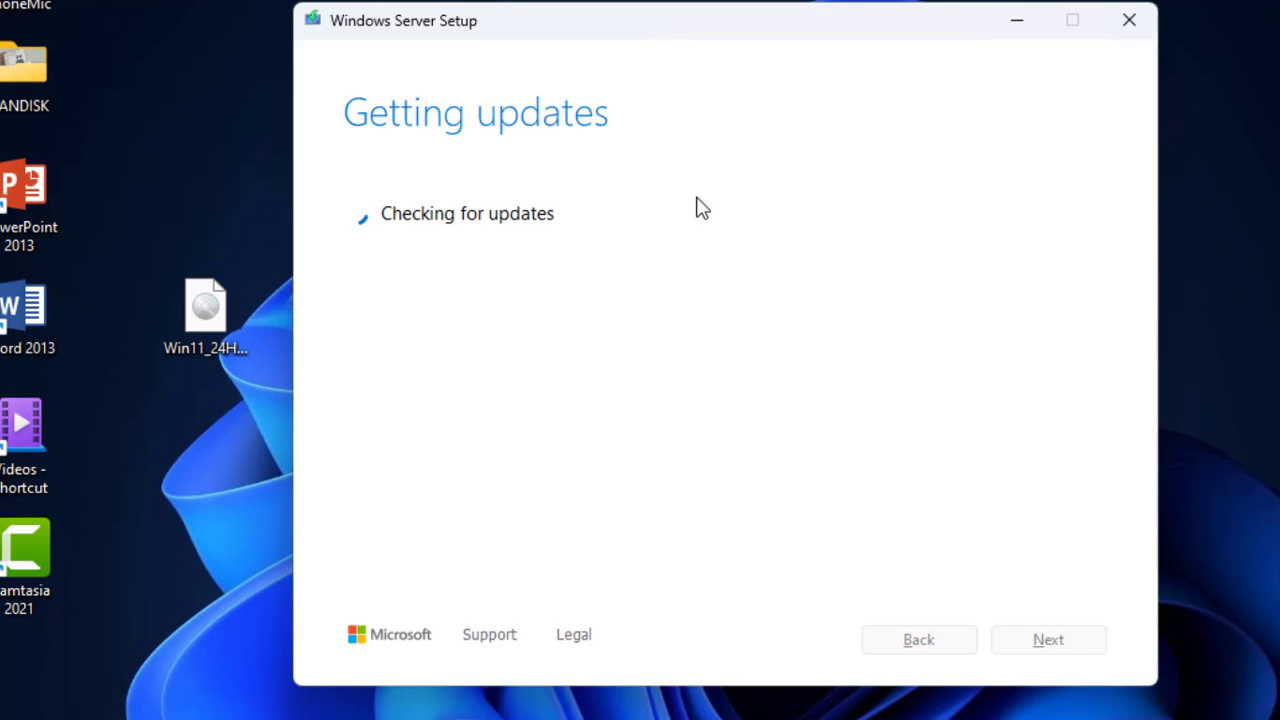
mouse_move(560, 172)
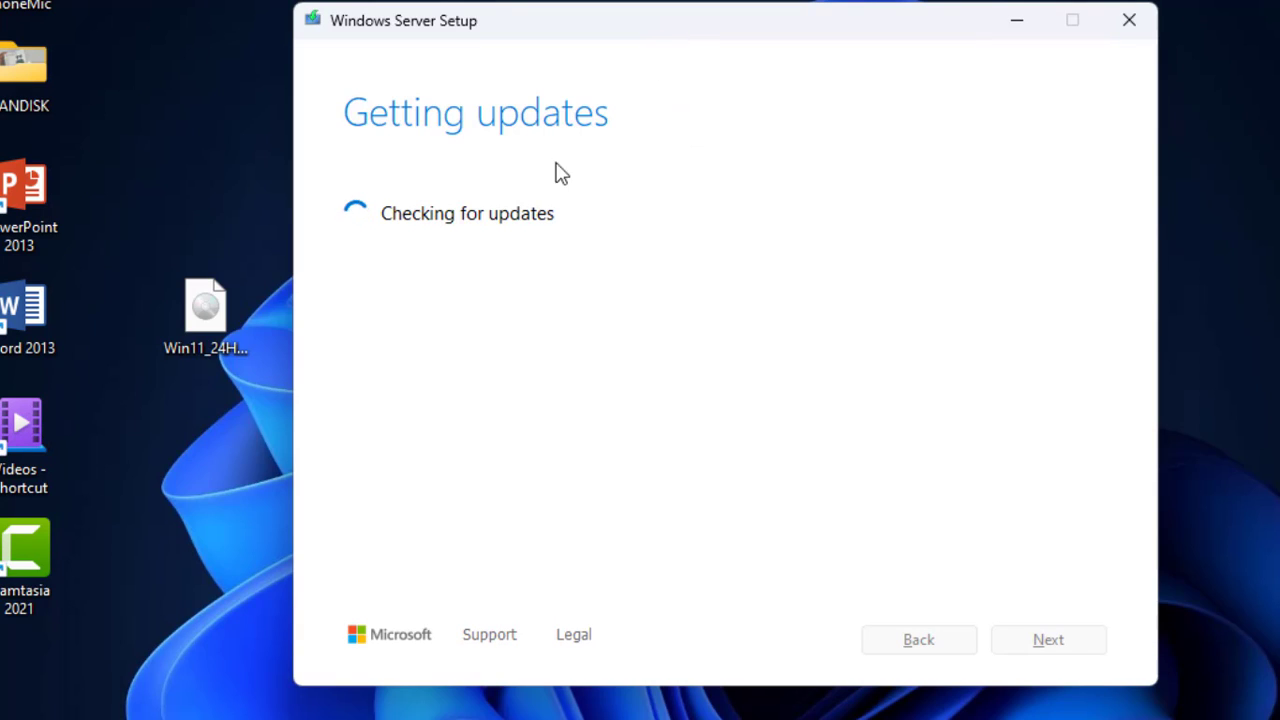
mouse_move(484, 228)
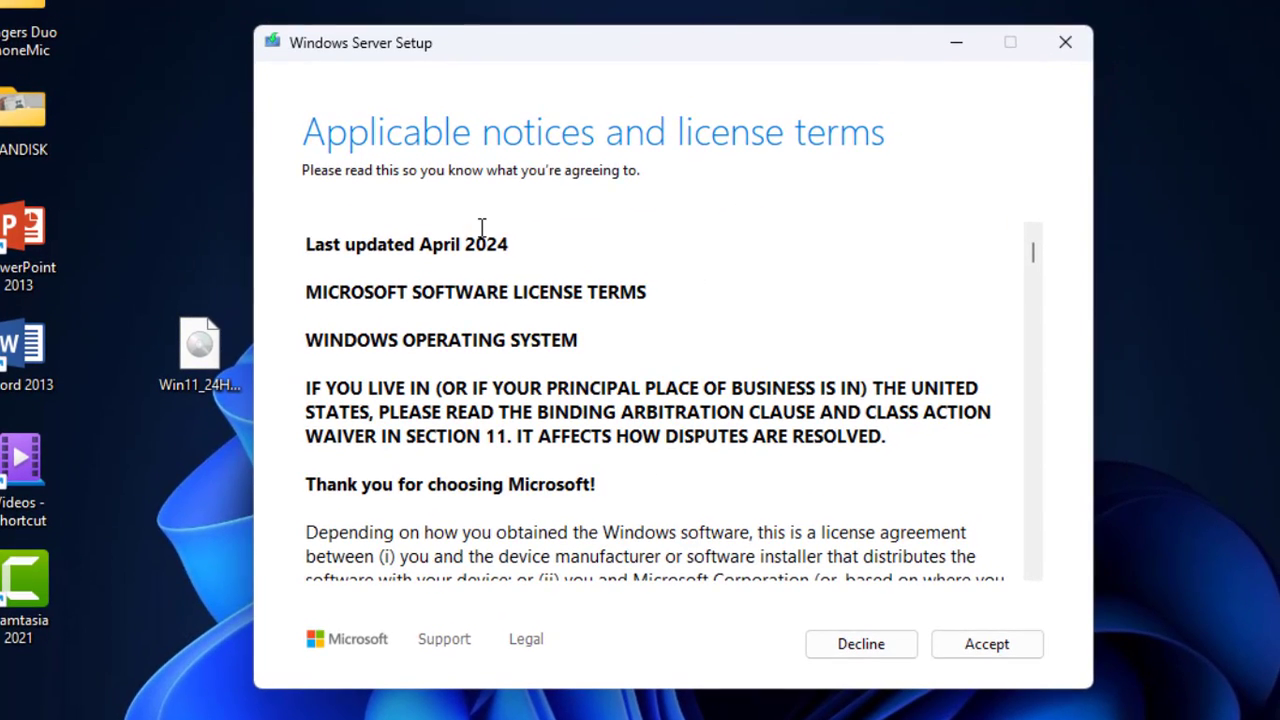
Step: Scroll through the Microsoft license terms and accept them
scroll(down, 3)
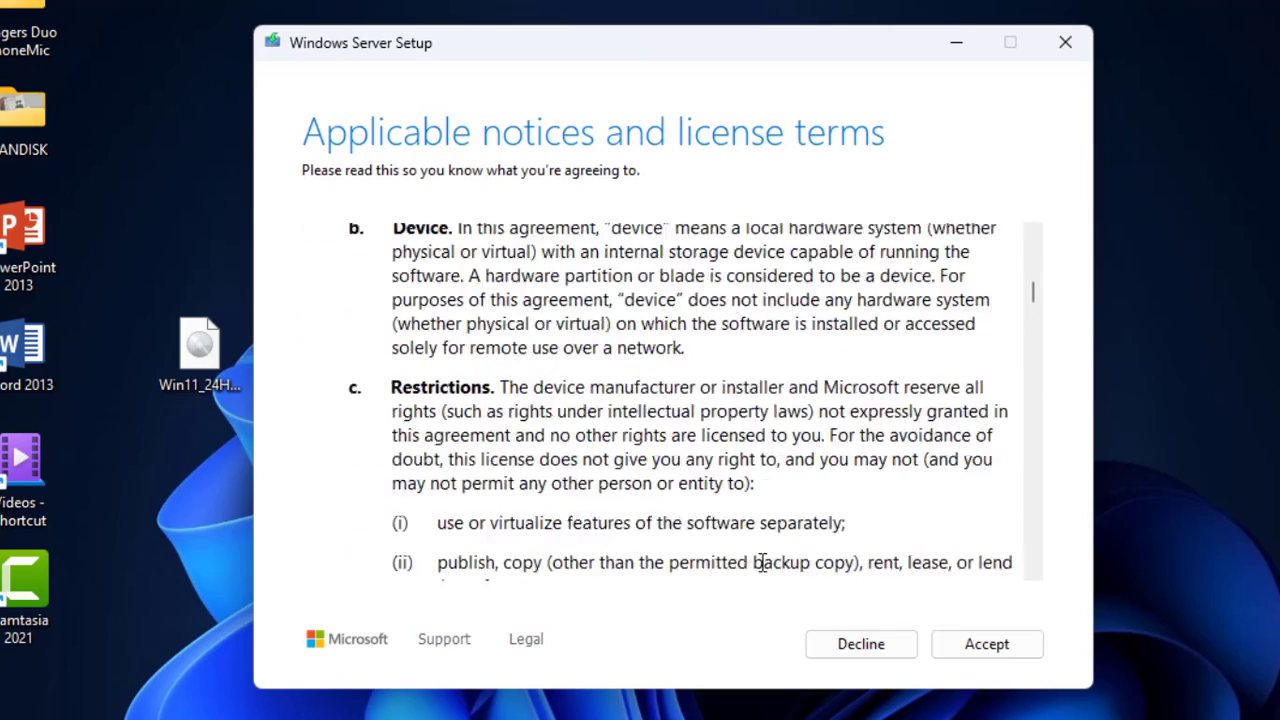
click(986, 644)
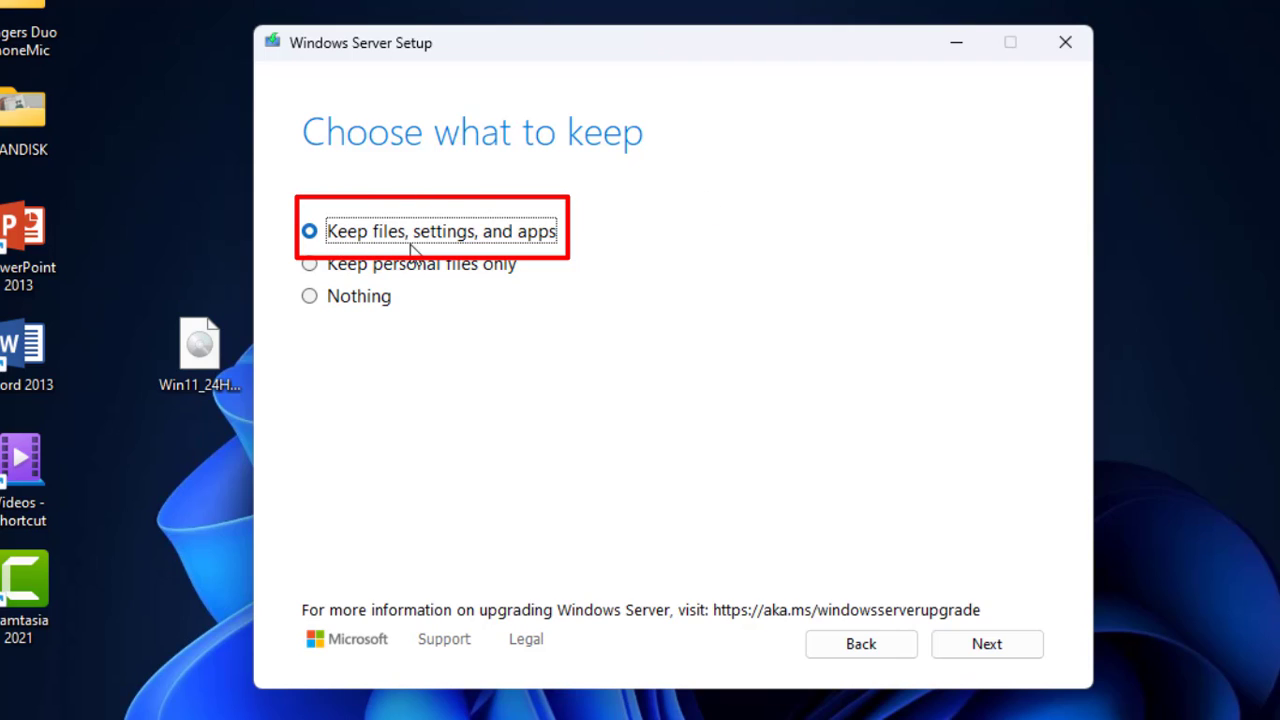
mouse_move(436, 232)
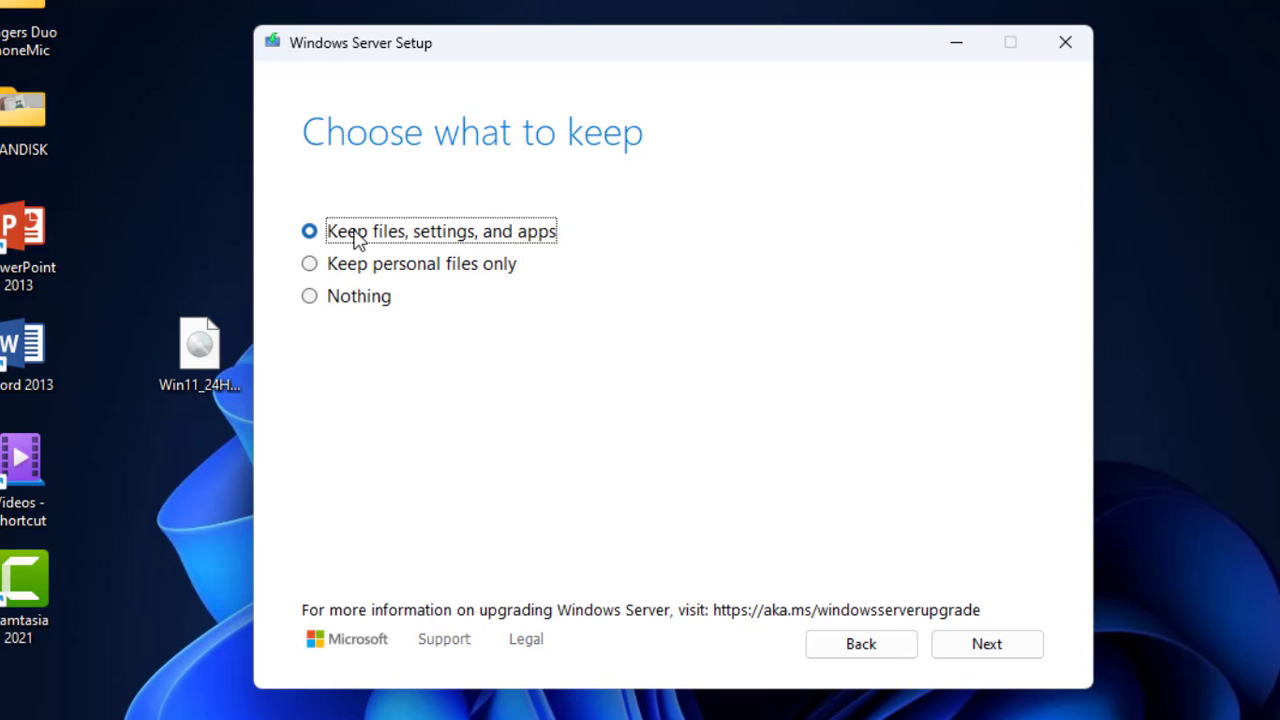
mouse_move(432, 256)
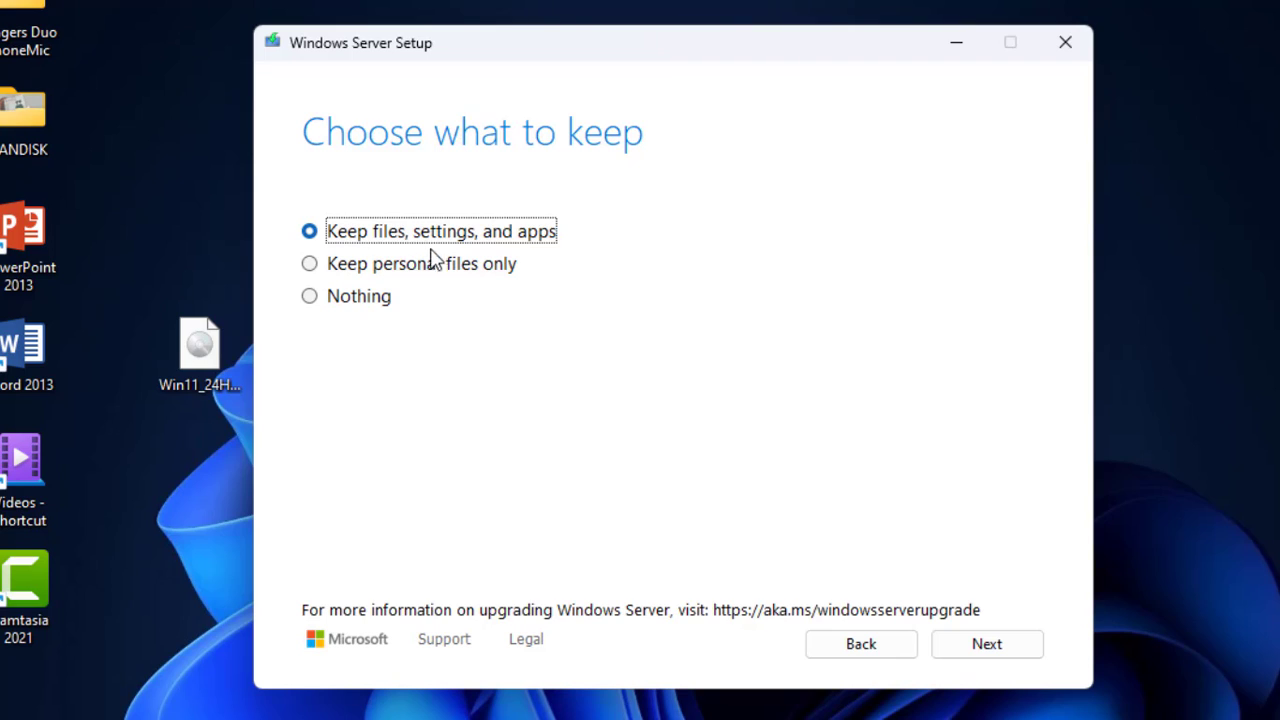
mouse_move(378, 244)
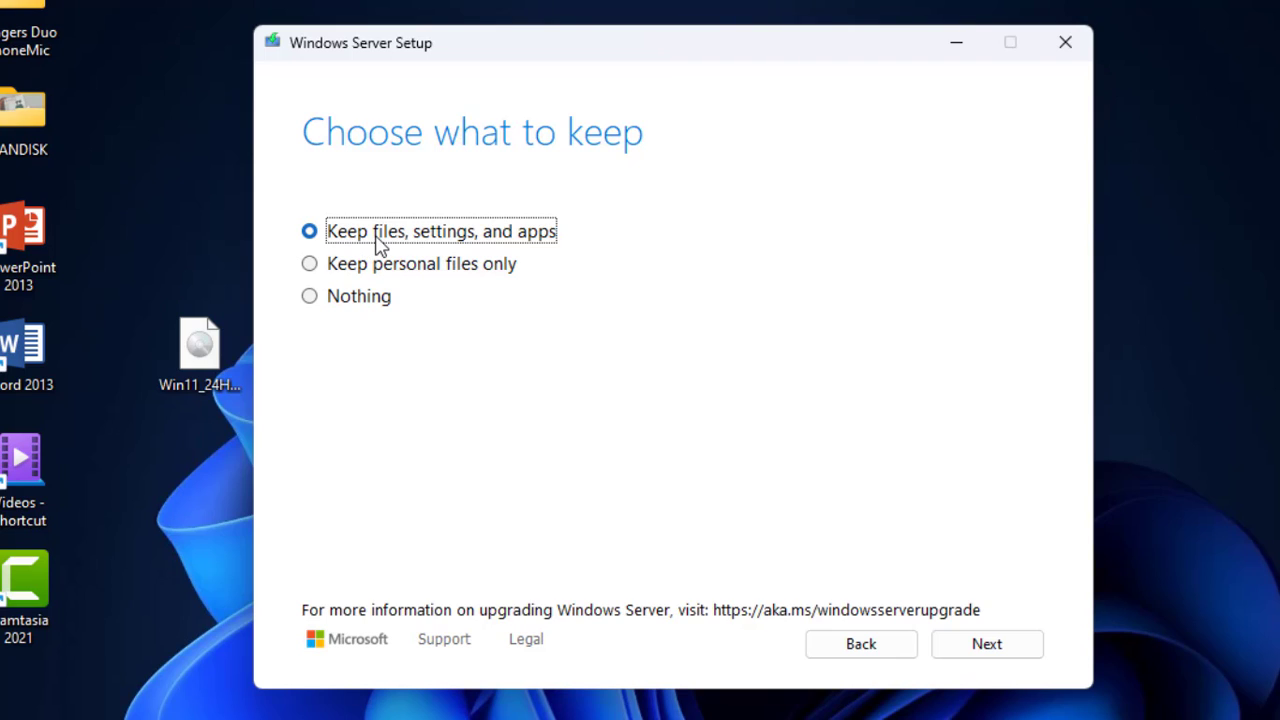
mouse_move(416, 196)
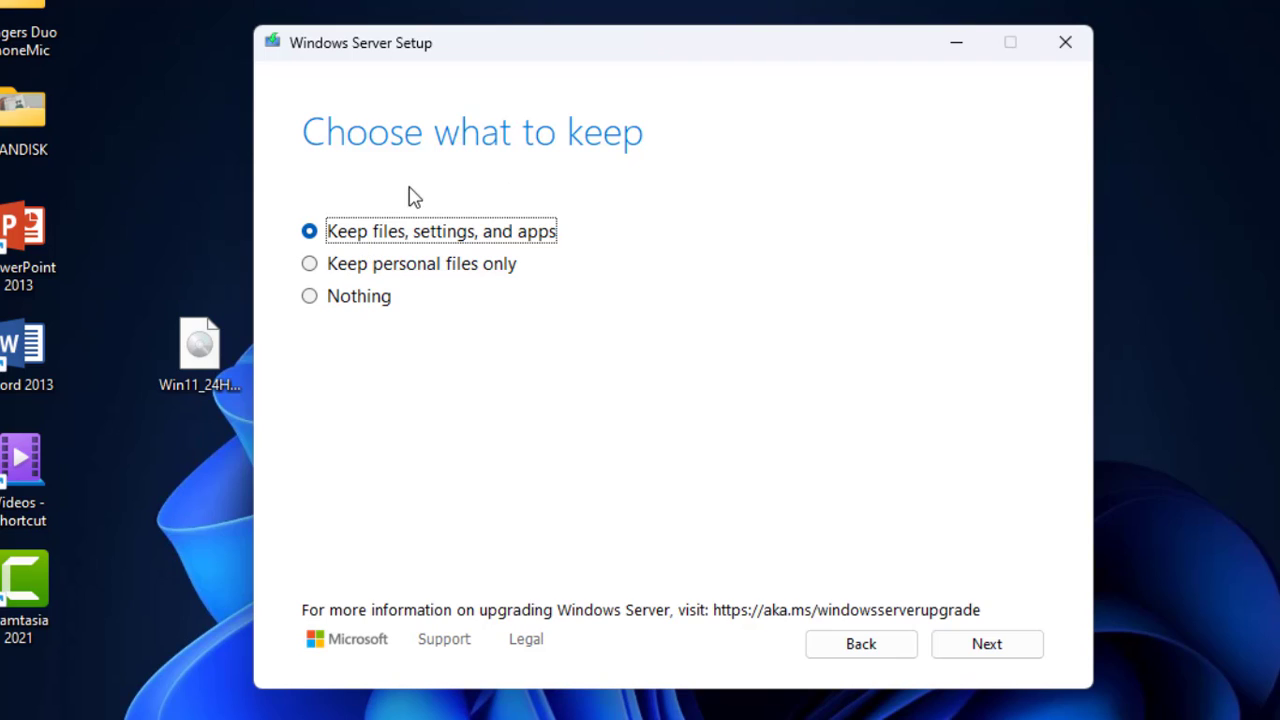
mouse_move(464, 244)
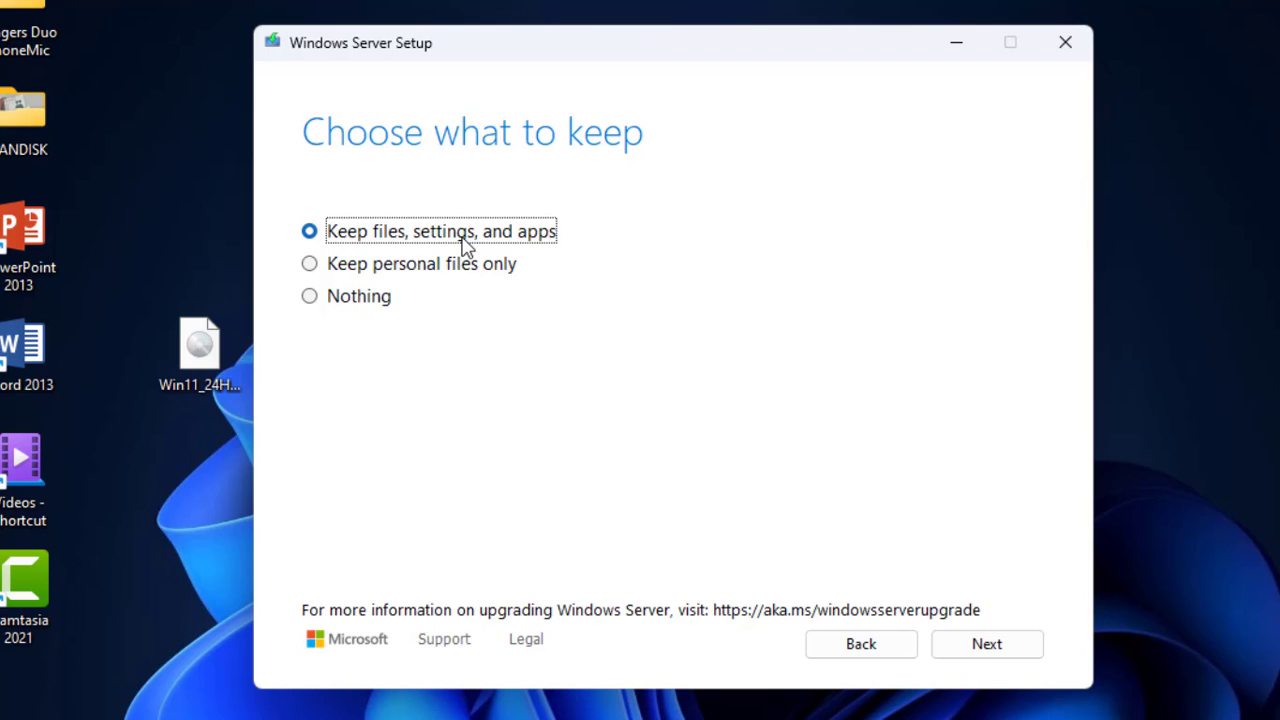
mouse_move(438, 244)
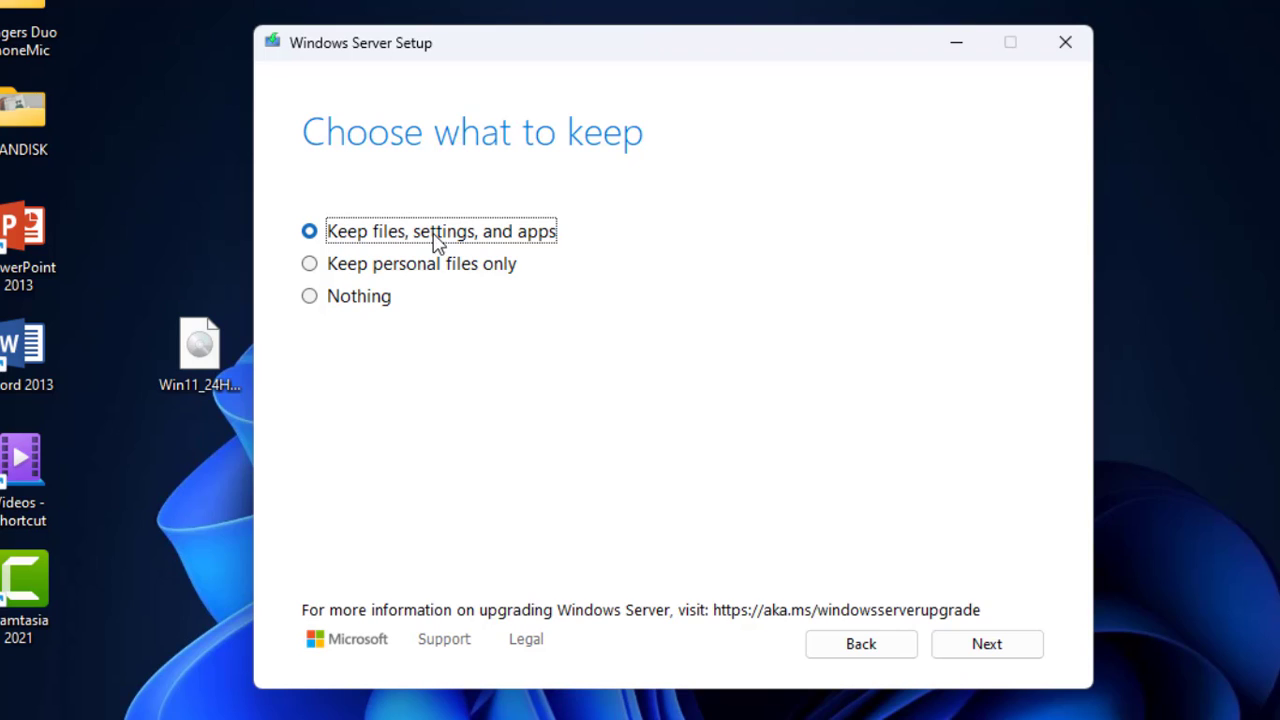
mouse_move(828, 434)
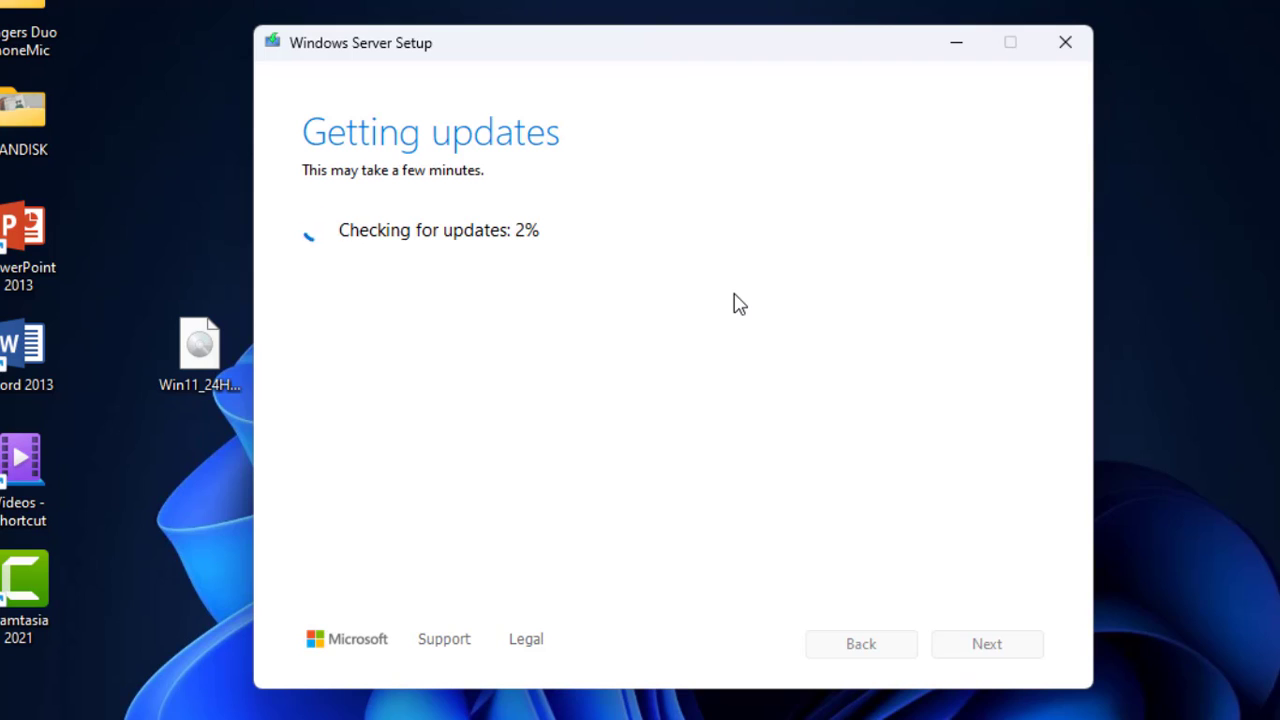
mouse_move(764, 214)
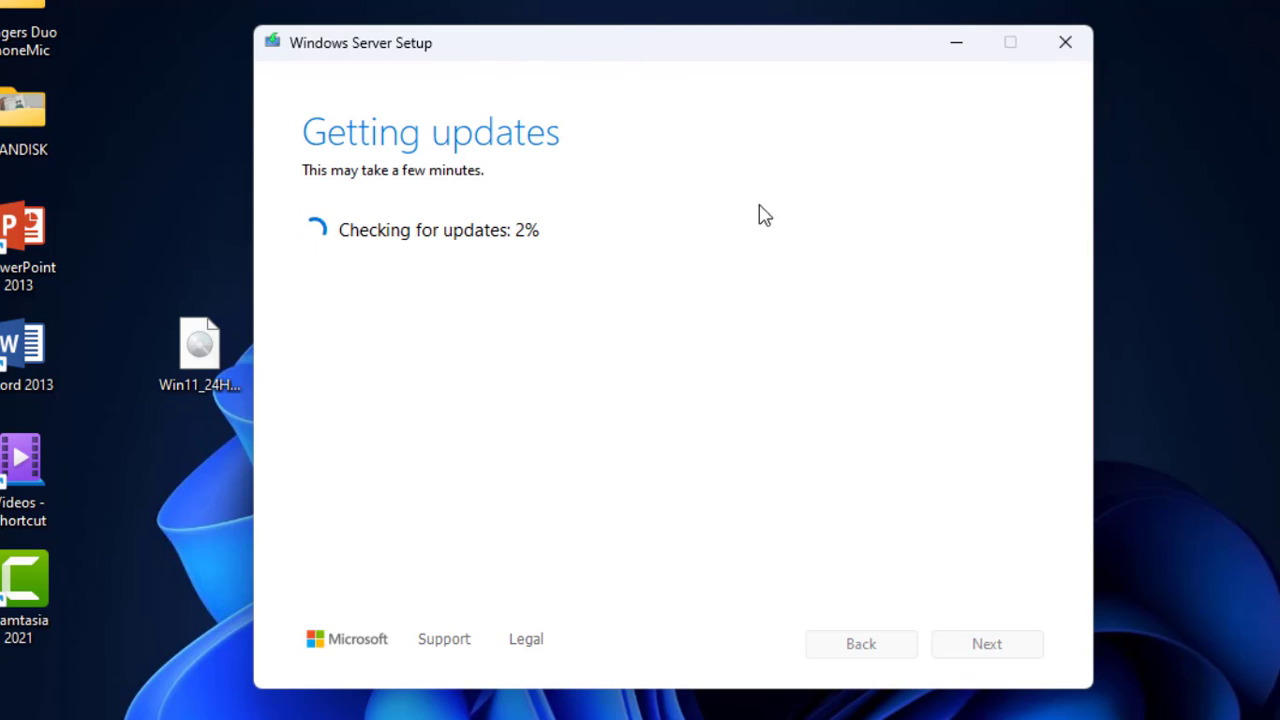
mouse_move(956, 42)
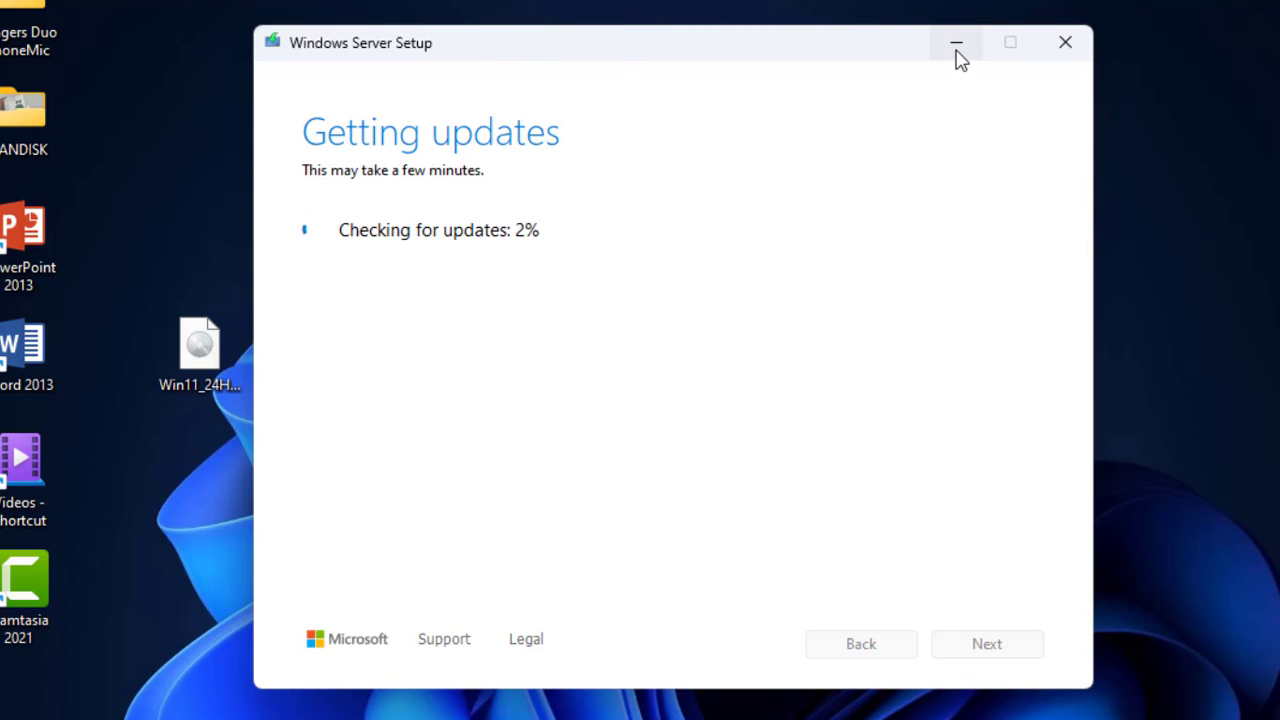
Step: Wait on the Getting updates screen until Ready to install appears
click(956, 42)
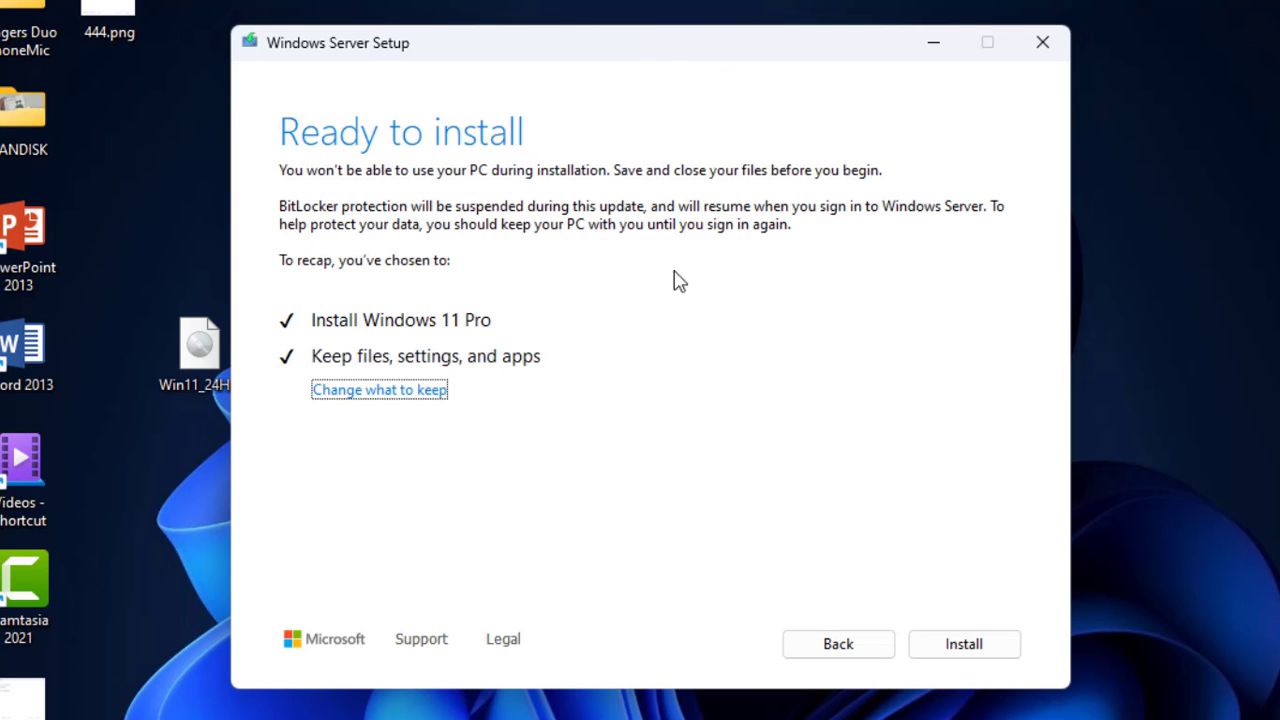
mouse_move(820, 404)
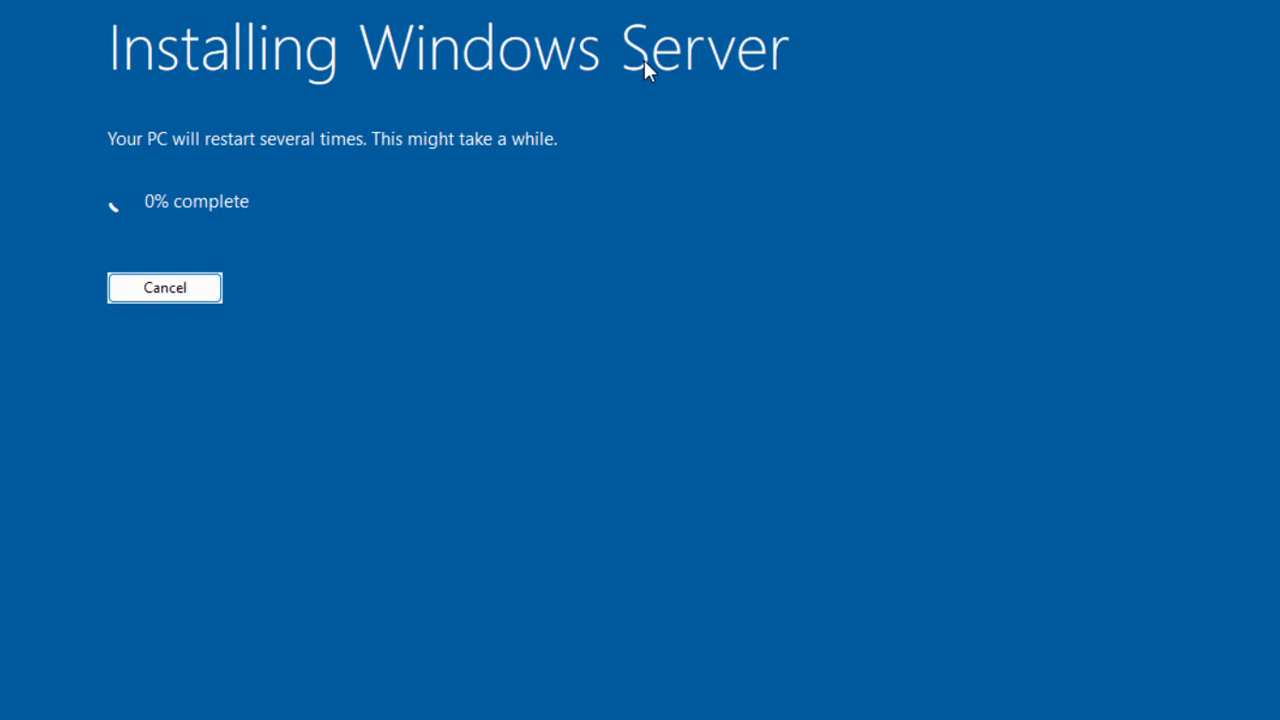
mouse_move(658, 82)
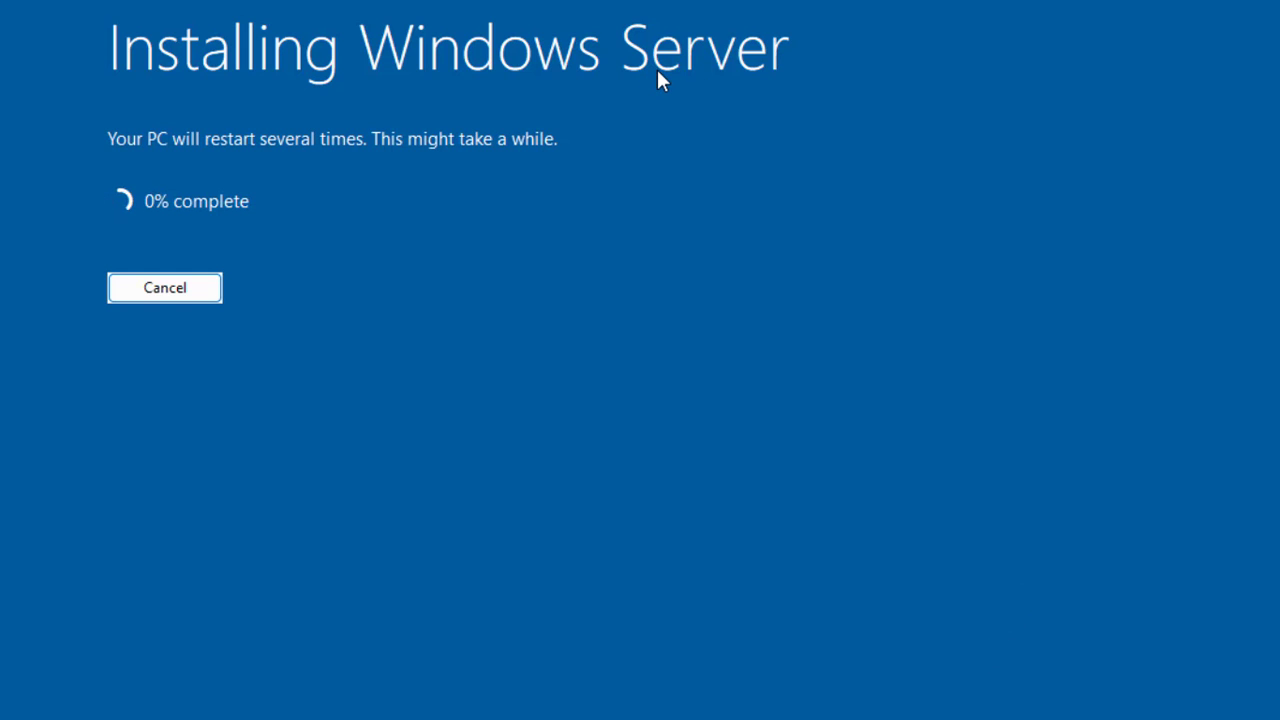